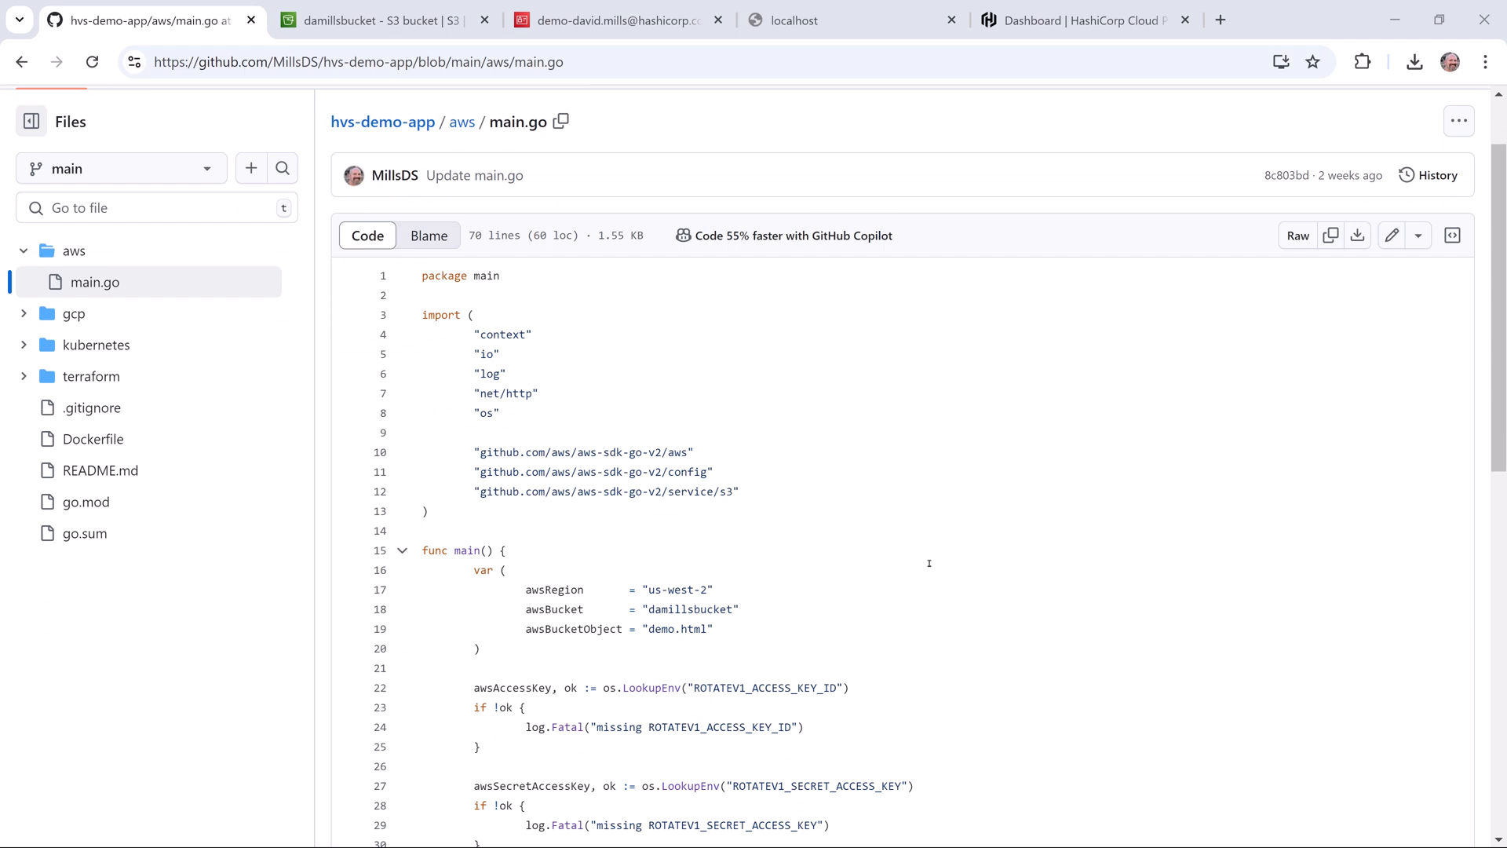
# Review the demo.html reference in main.go, then open Vault Secrets in the HashiCorp Cloud portal.
pyautogui.doubleClick(691, 510)
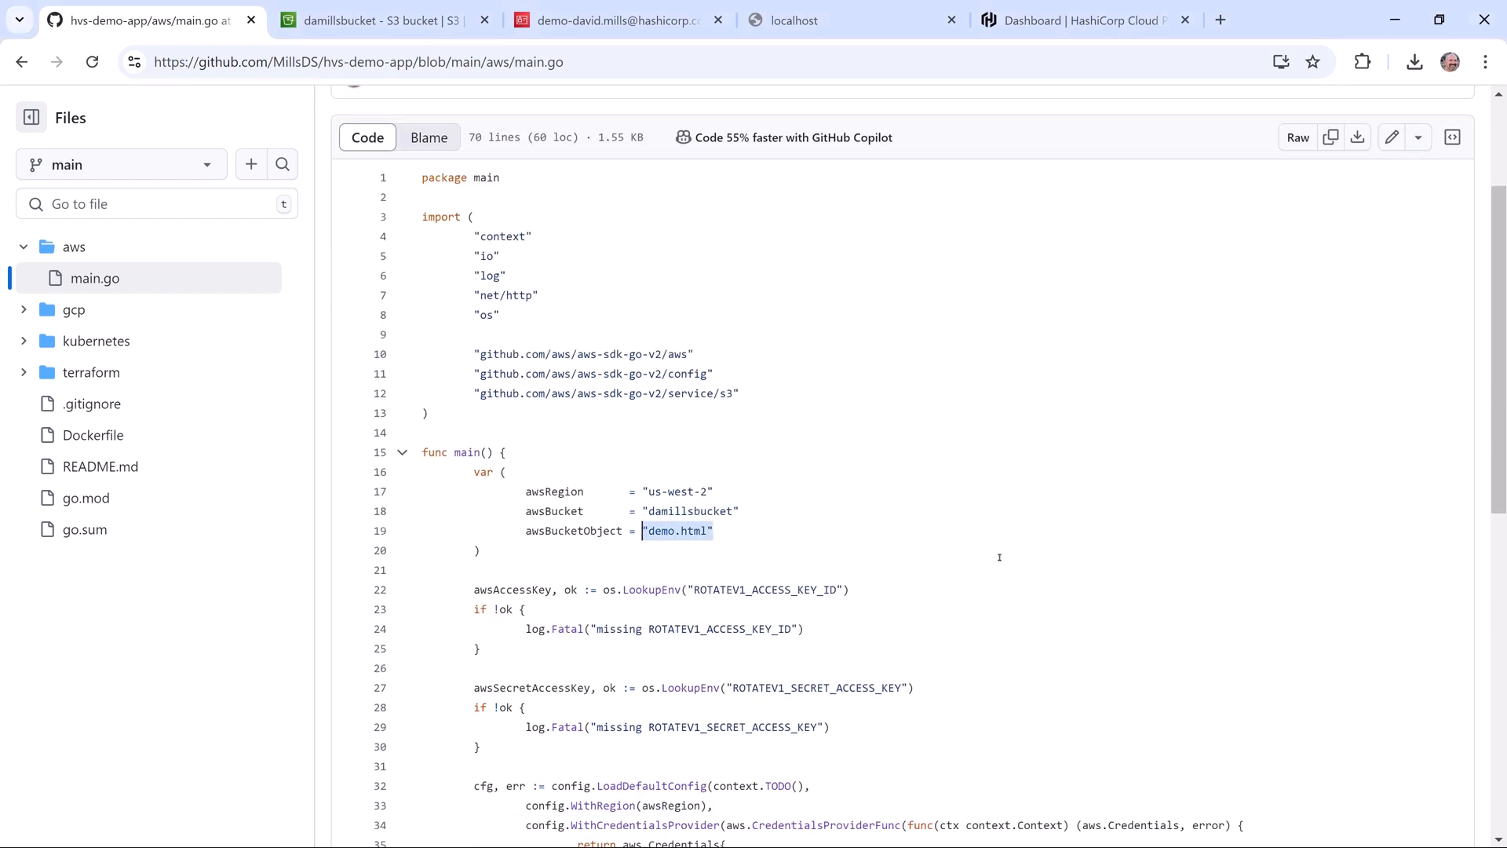
pyautogui.scroll(-3)
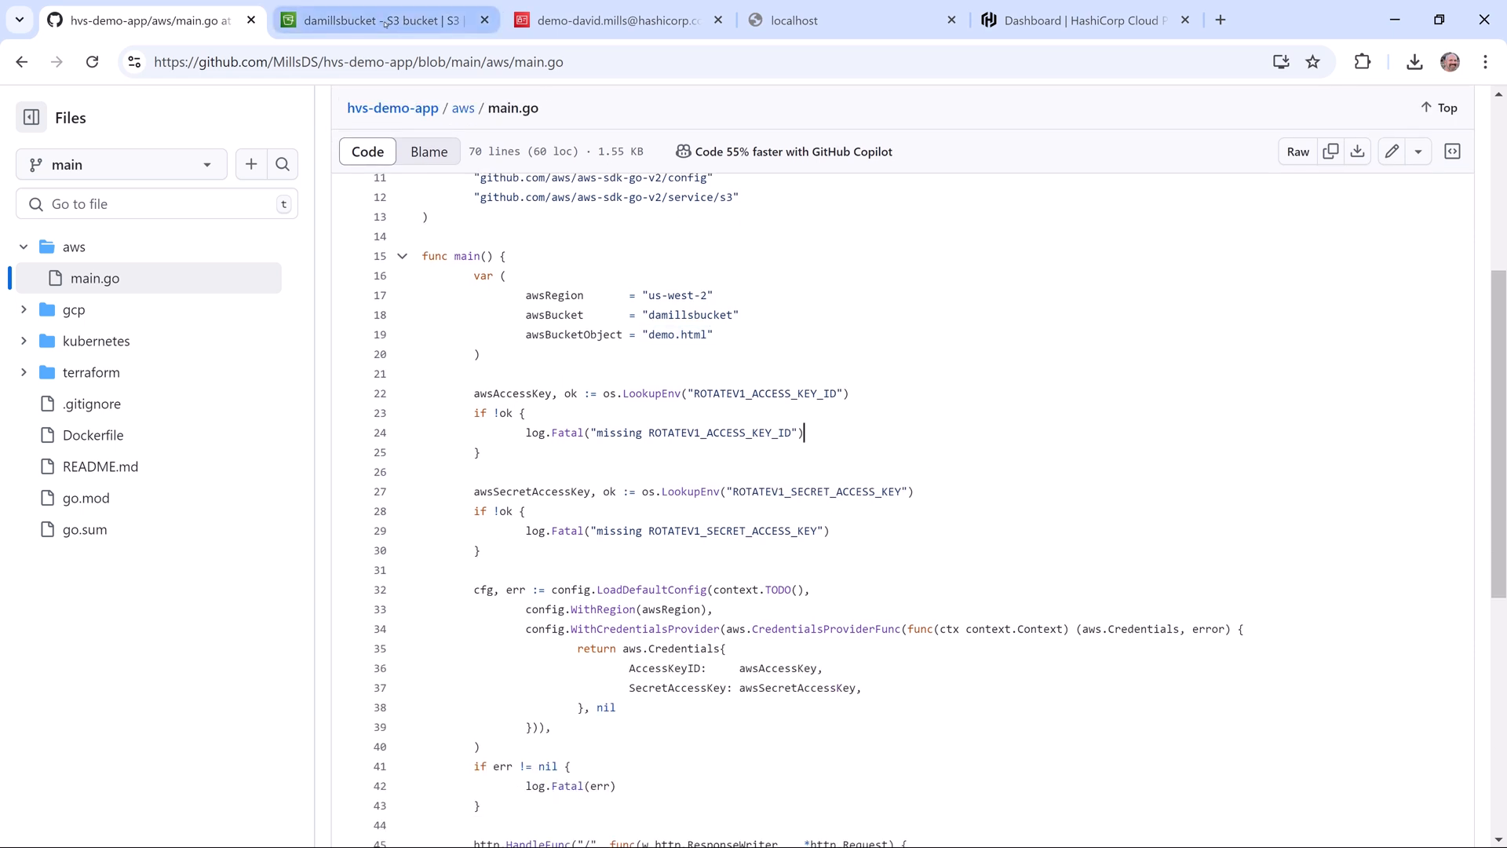
pyautogui.click(380, 21)
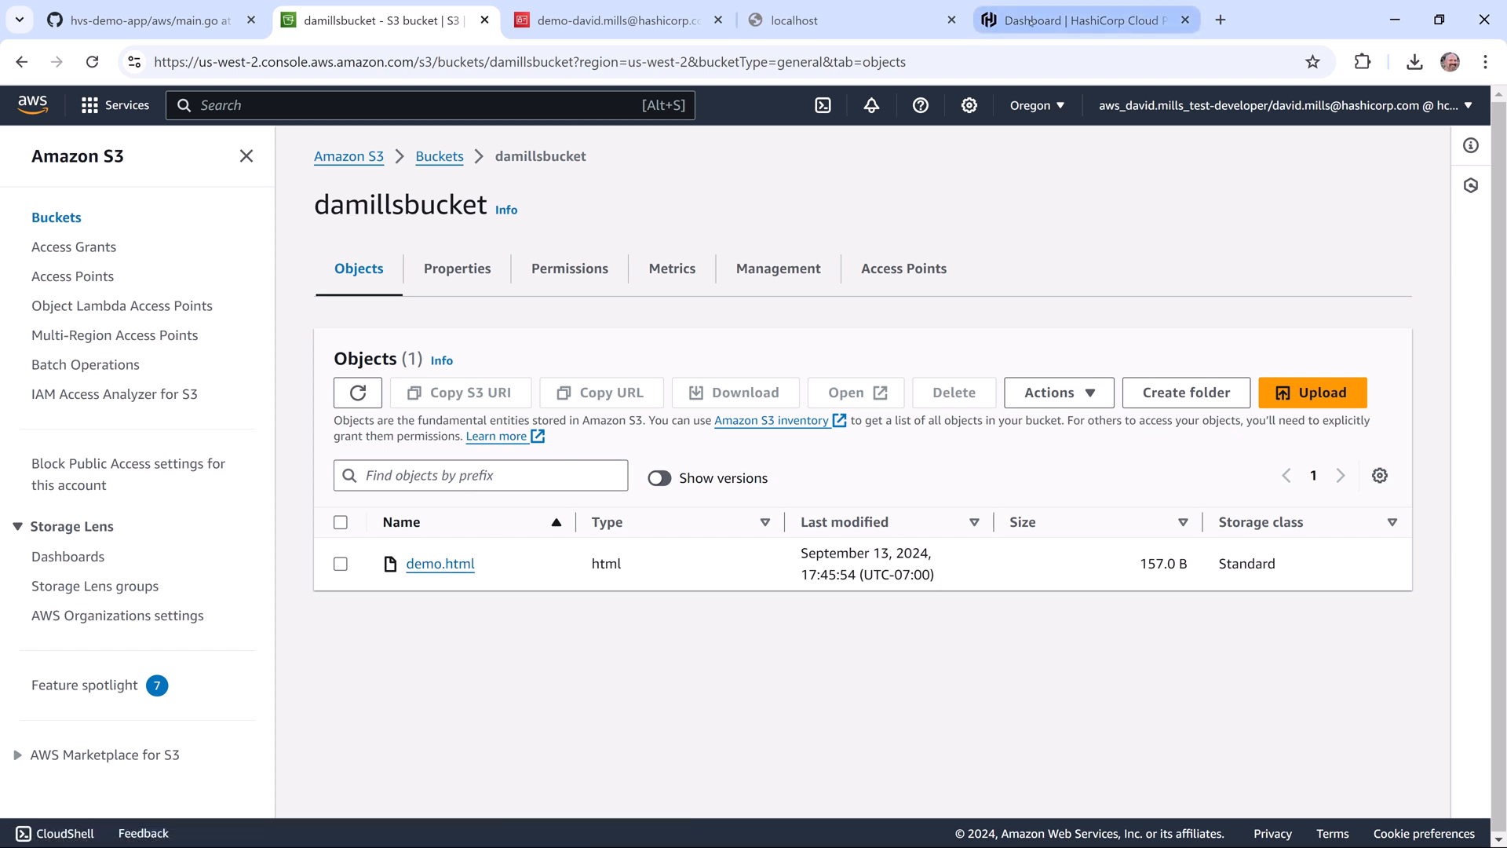
pyautogui.click(1084, 21)
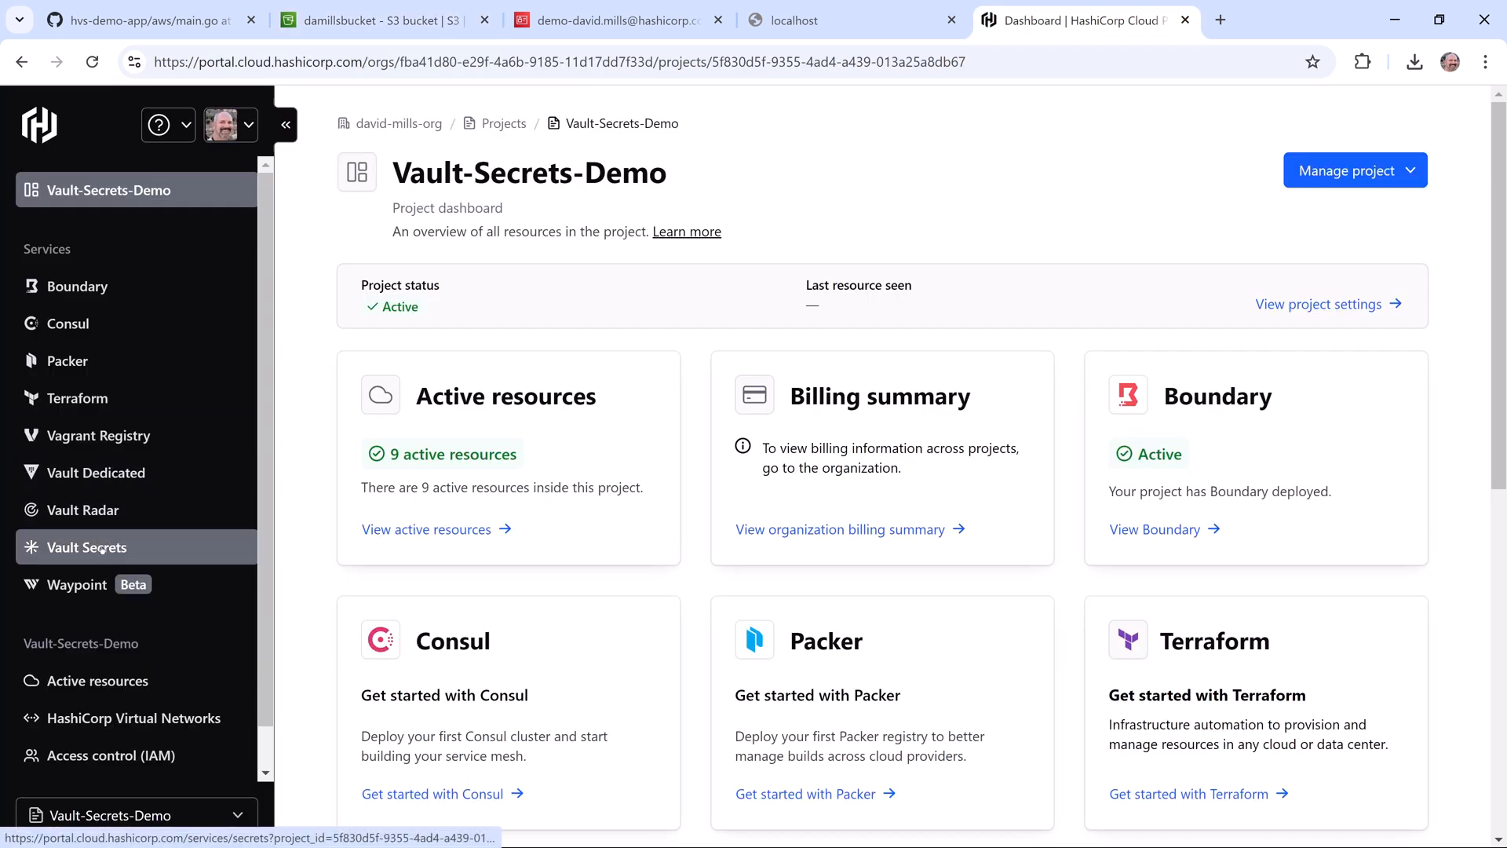
pyautogui.click(87, 547)
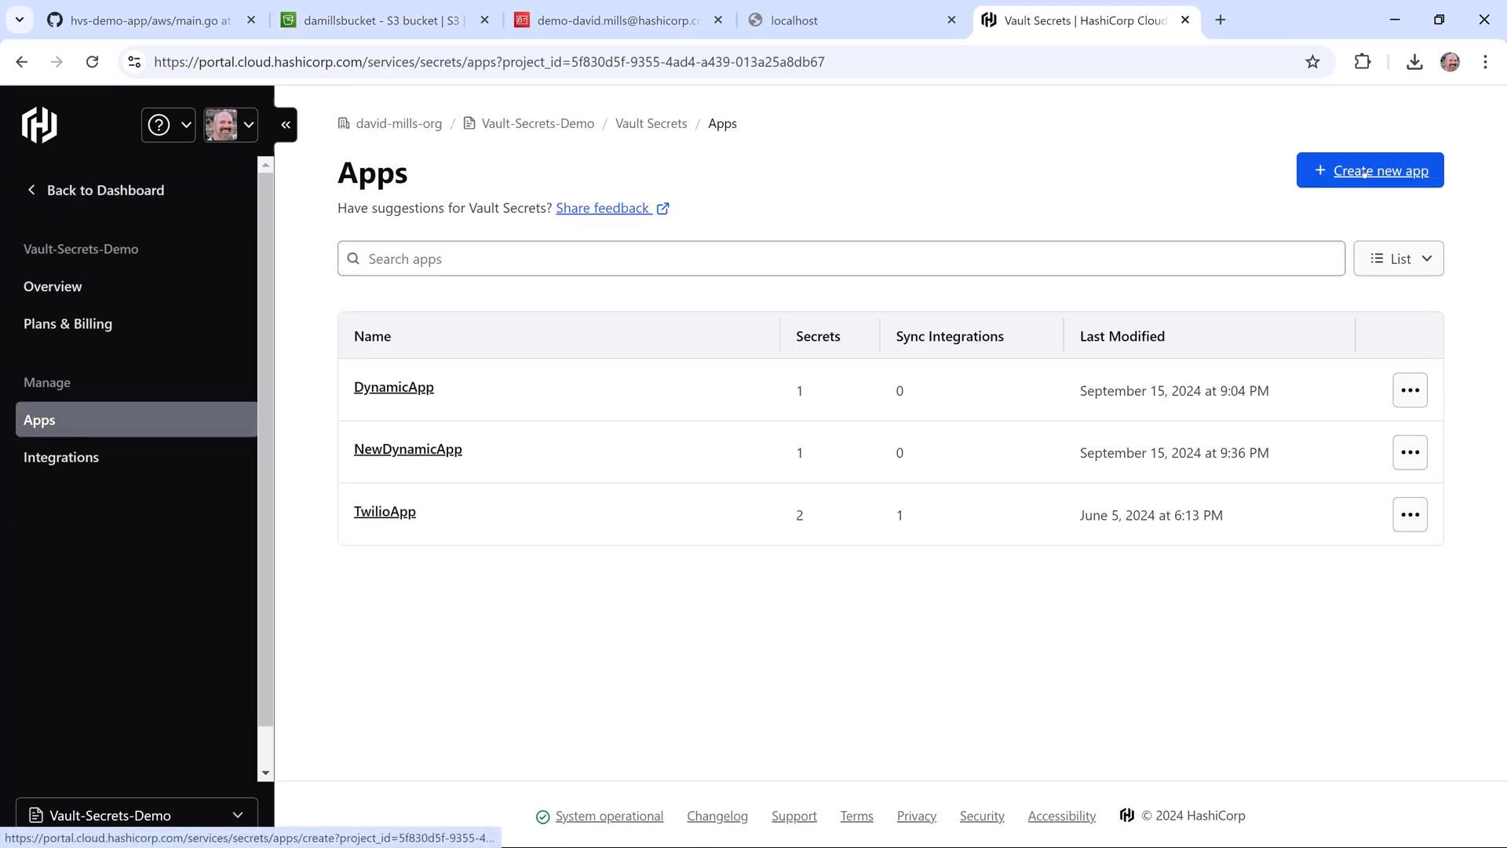
# Create a new Vault Secrets app named RotatingApp.
pyautogui.click(1370, 170)
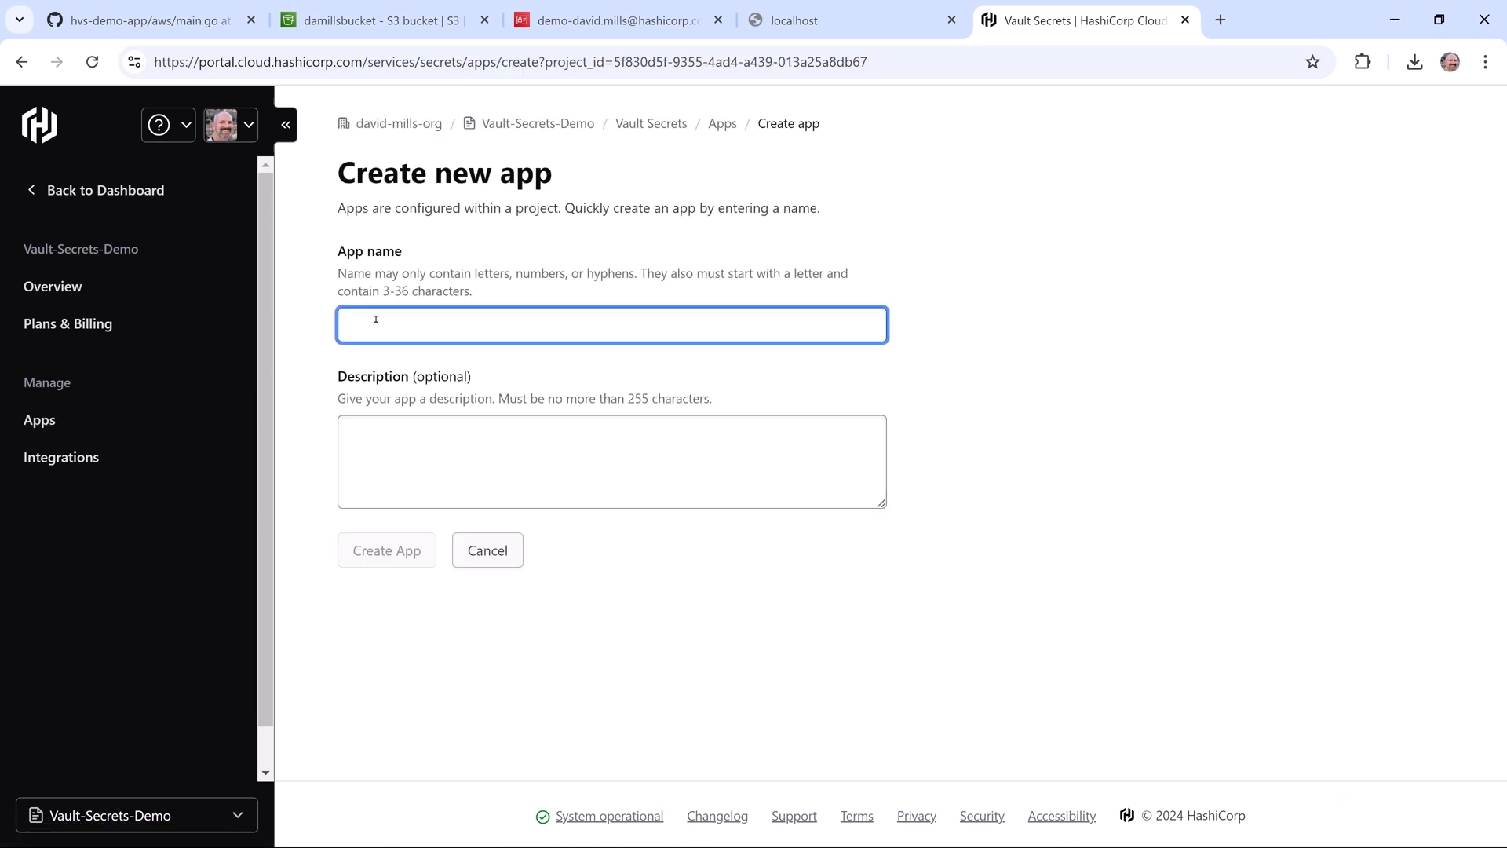
pyautogui.write('Rotating')
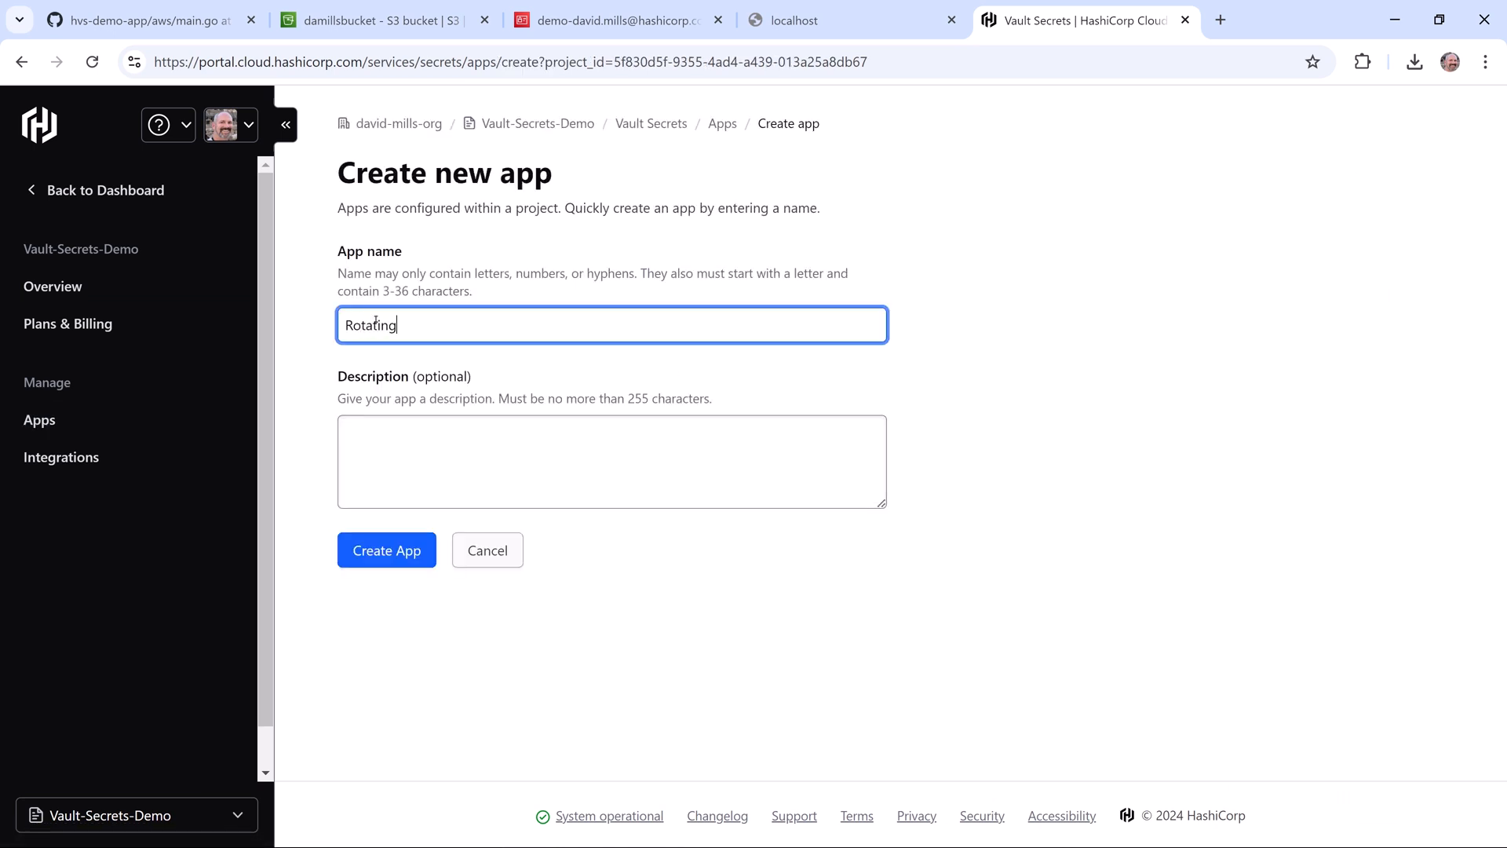
pyautogui.click(385, 549)
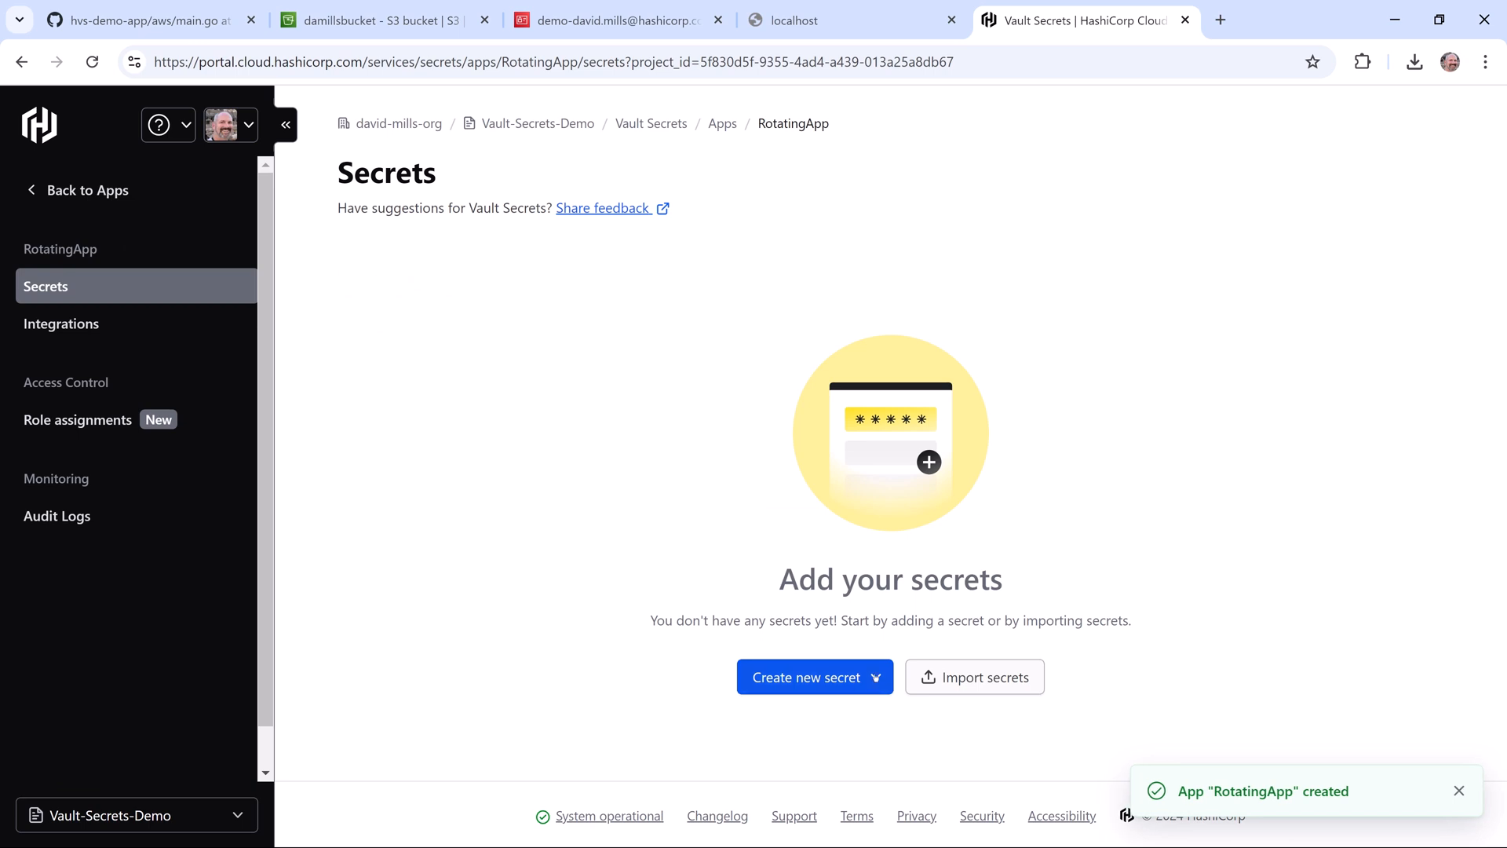
# Start a new auto-rotating secret with AWS as the provider.
pyautogui.click(813, 676)
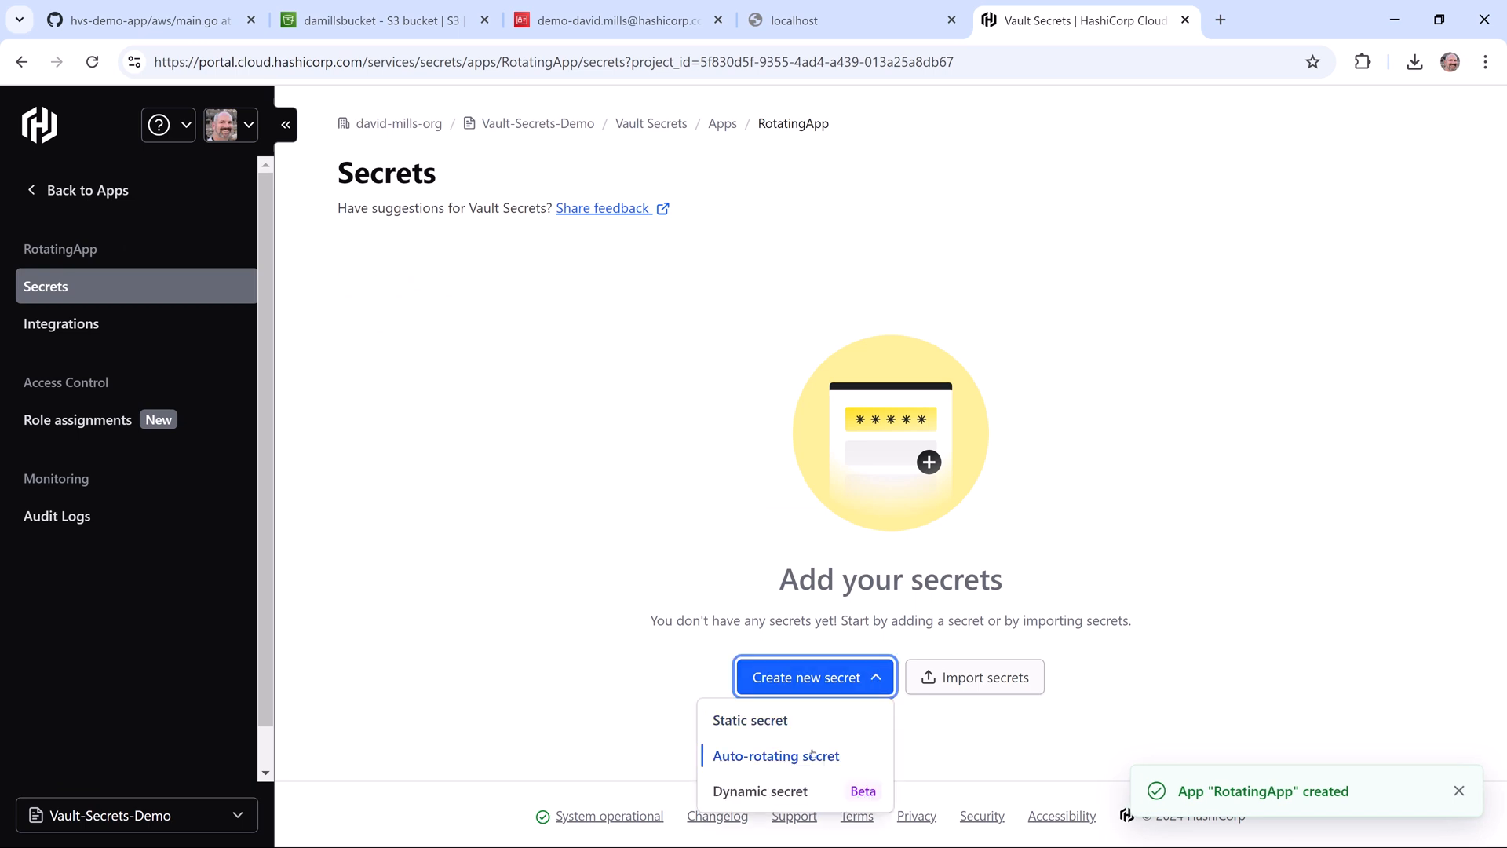
pyautogui.click(775, 755)
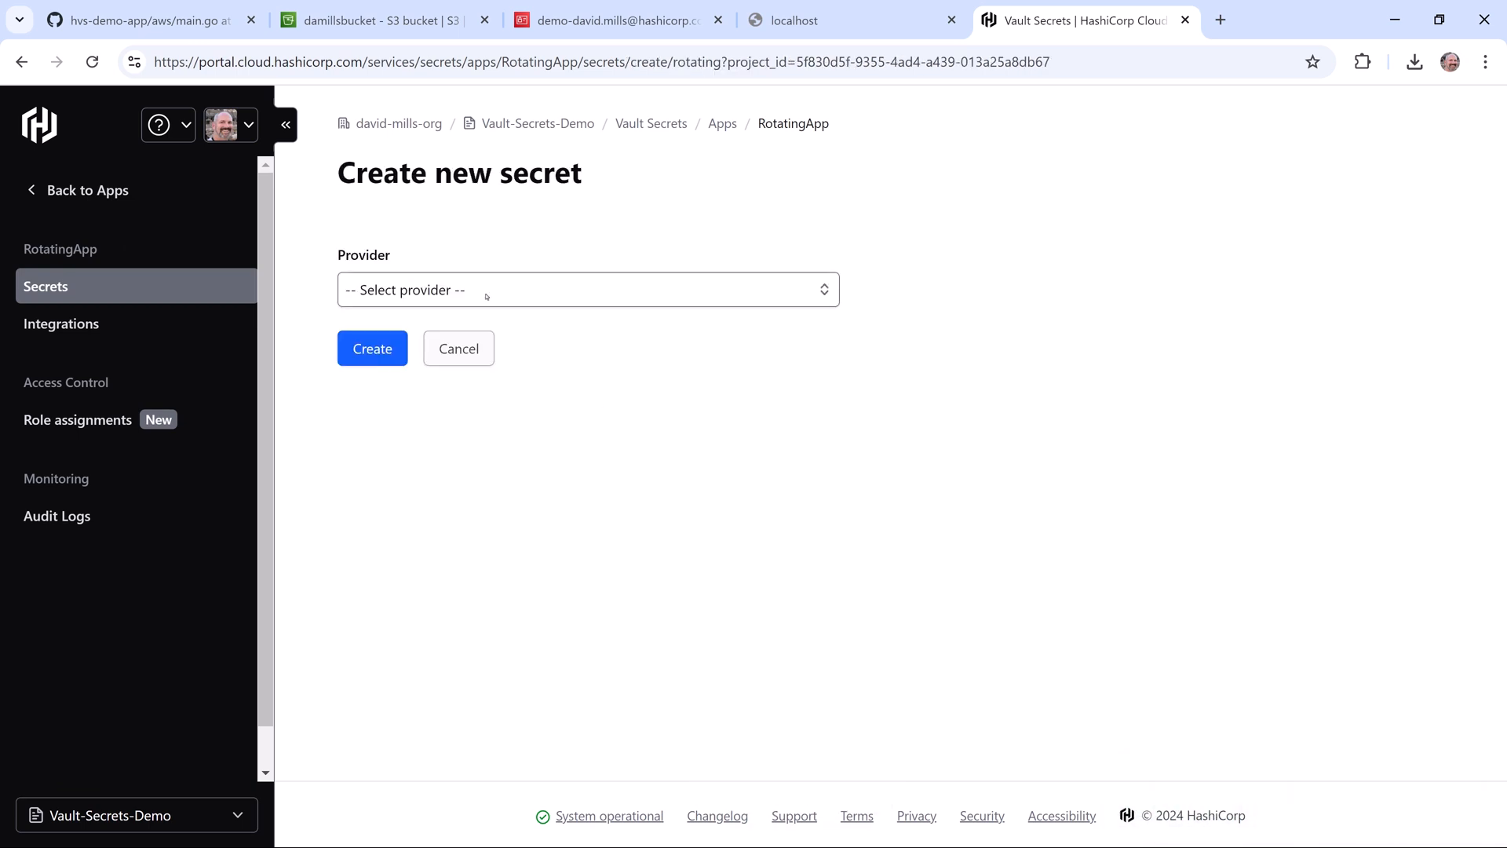
pyautogui.click(587, 290)
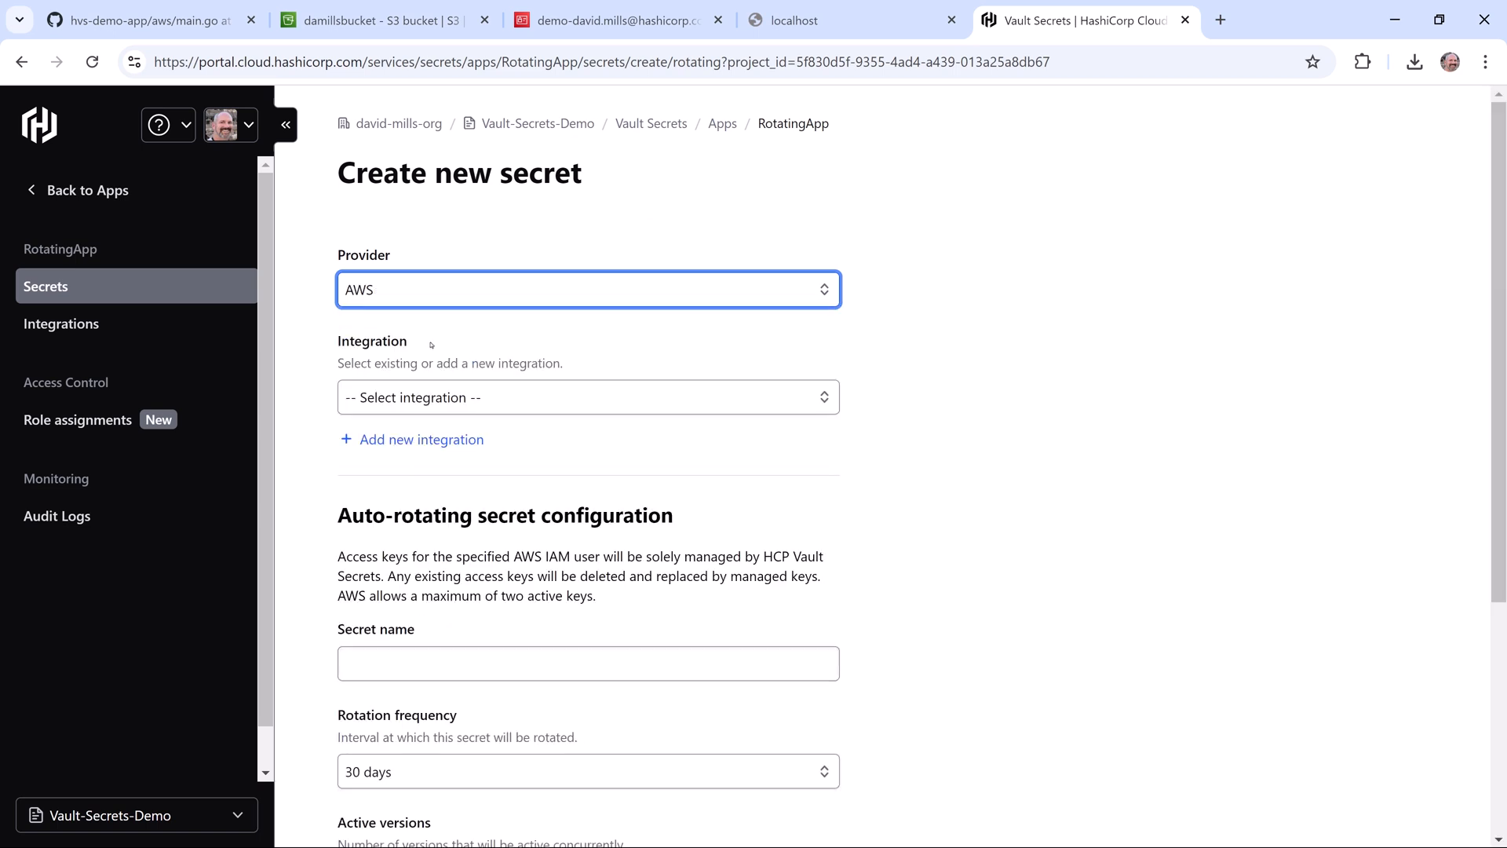
# Add OIDC integration aws-rotatingintegration with the saved audience and role ARN aws-integration-role.
pyautogui.click(423, 440)
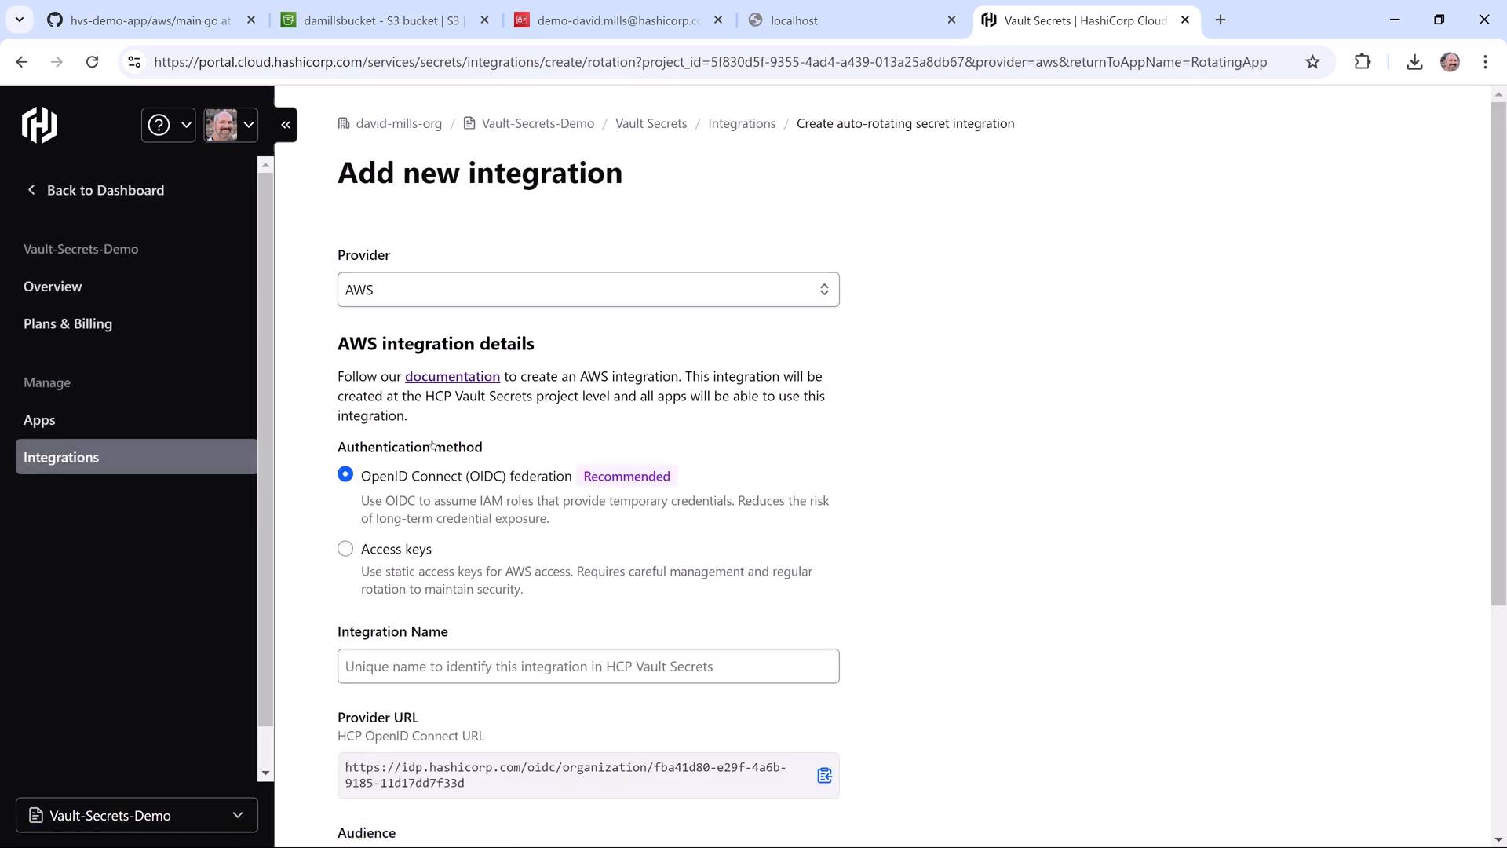
pyautogui.write('a')
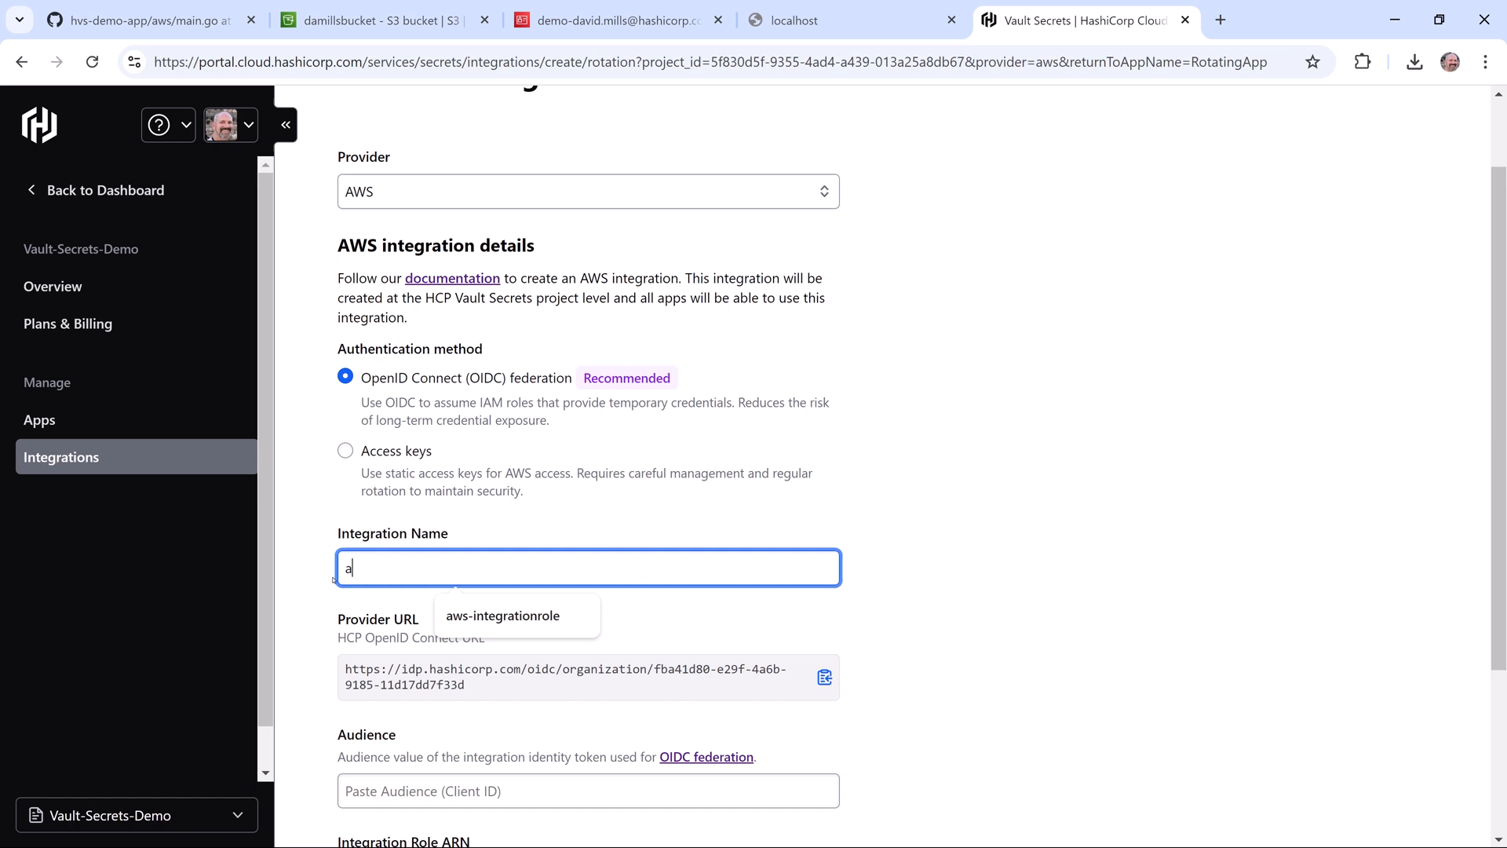
pyautogui.write('ws-rotatinginte')
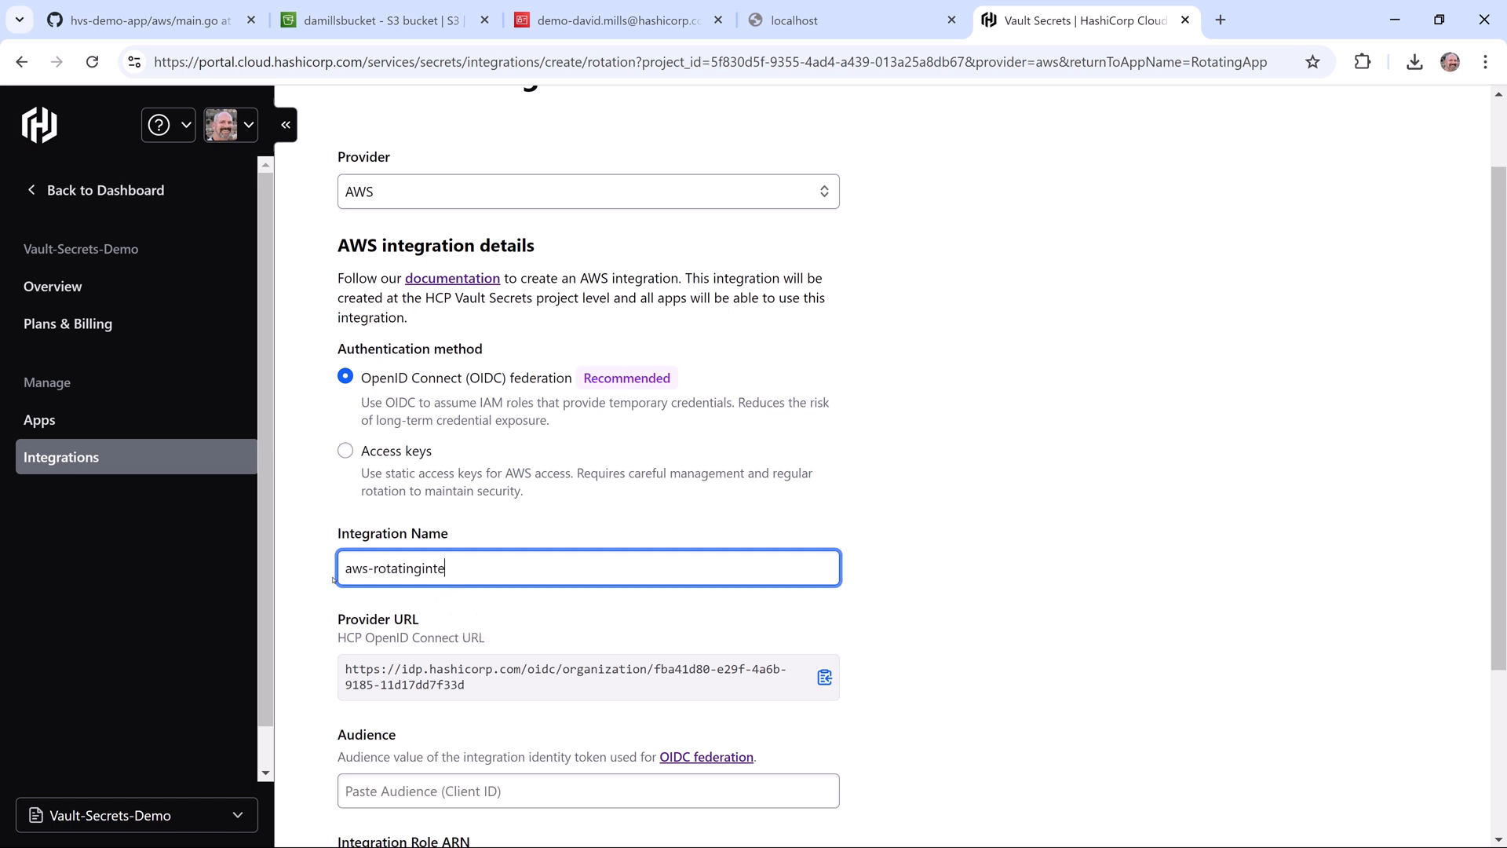
pyautogui.write('gration')
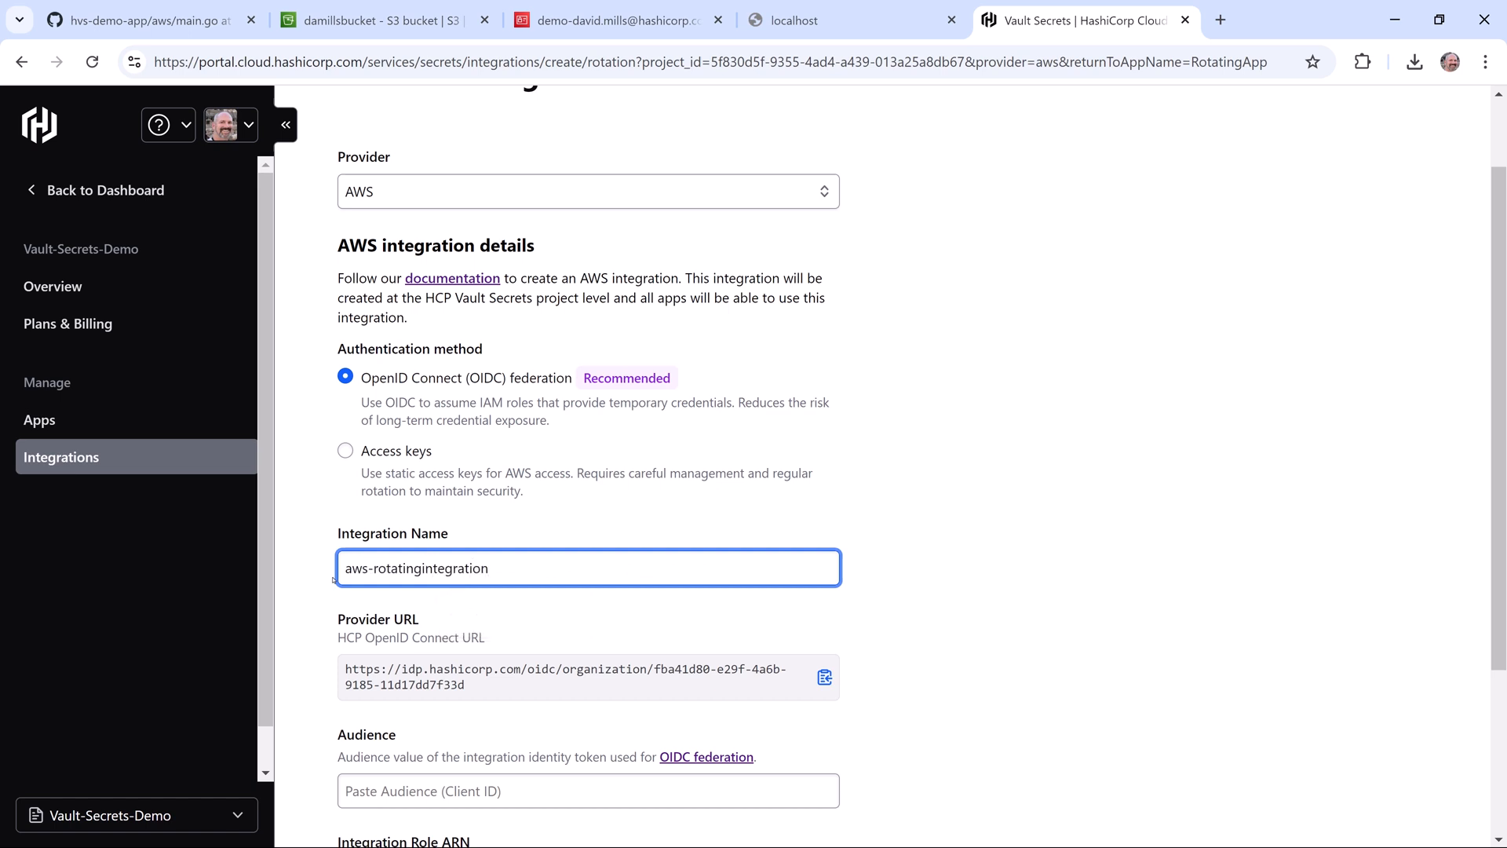
pyautogui.scroll(-3)
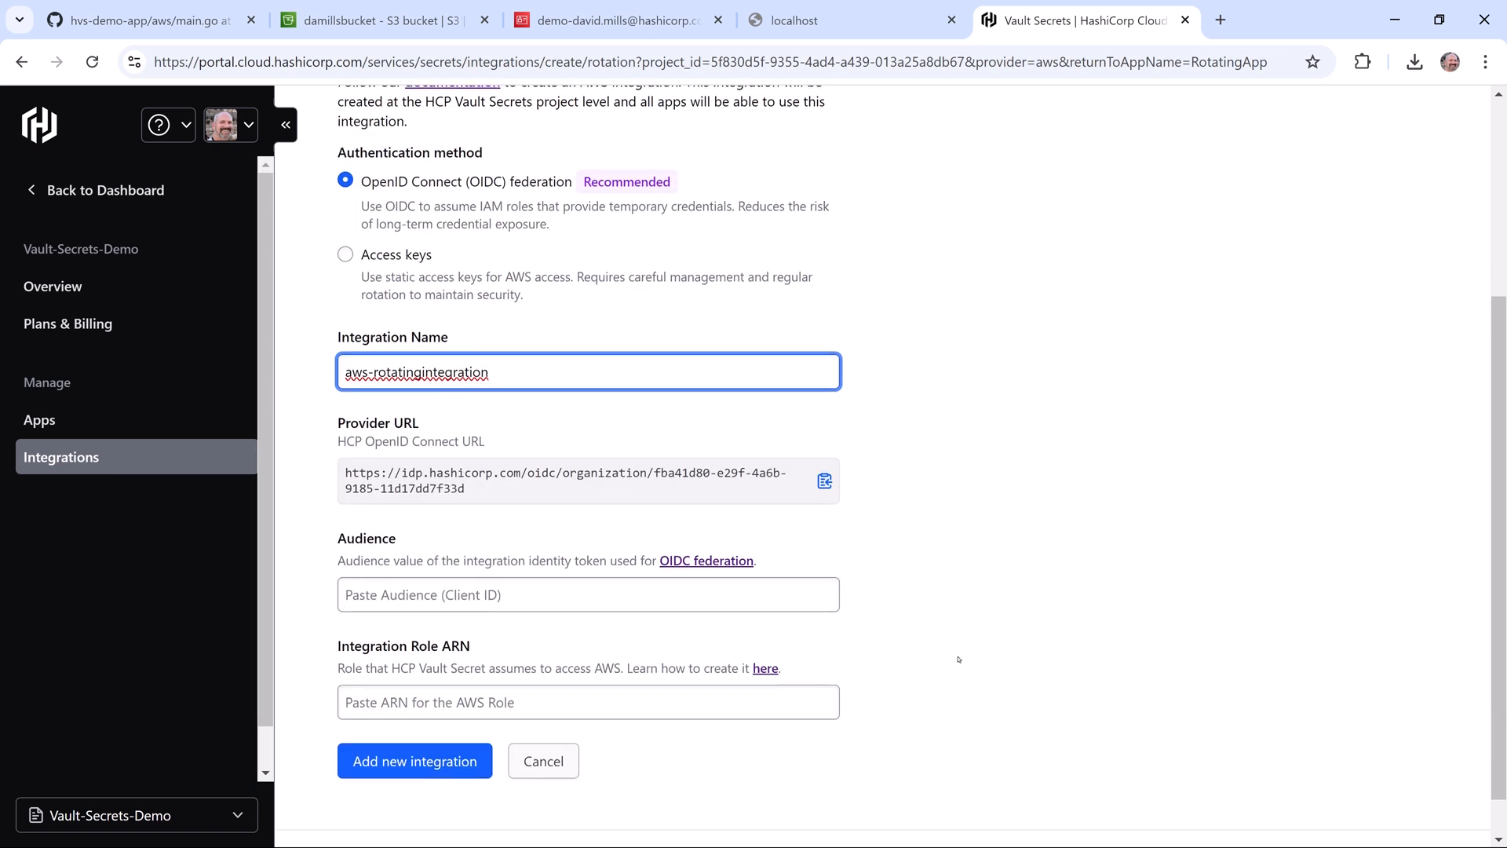
pyautogui.click(587, 594)
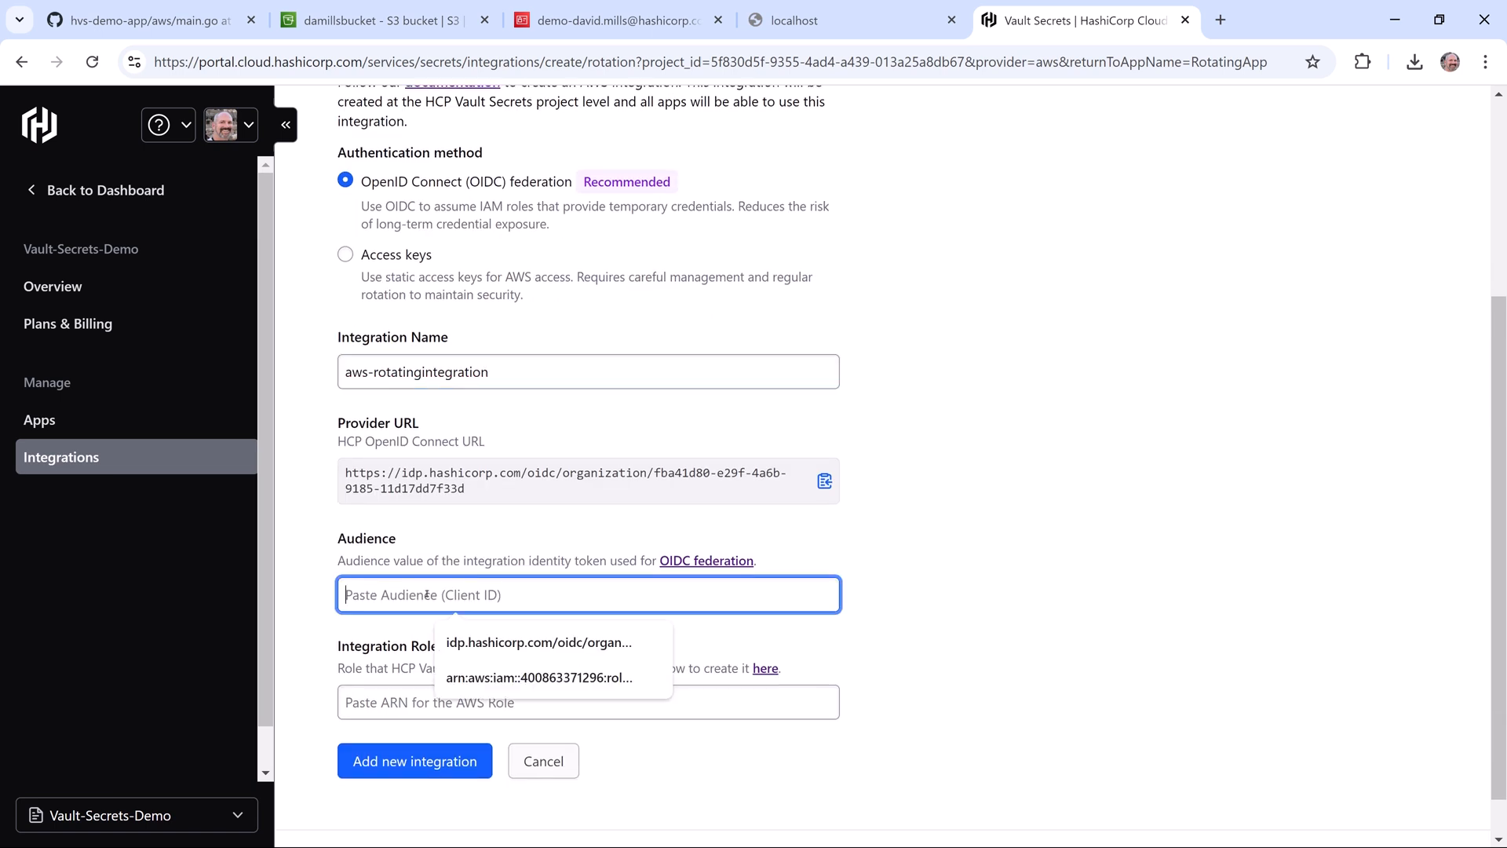
pyautogui.click(539, 642)
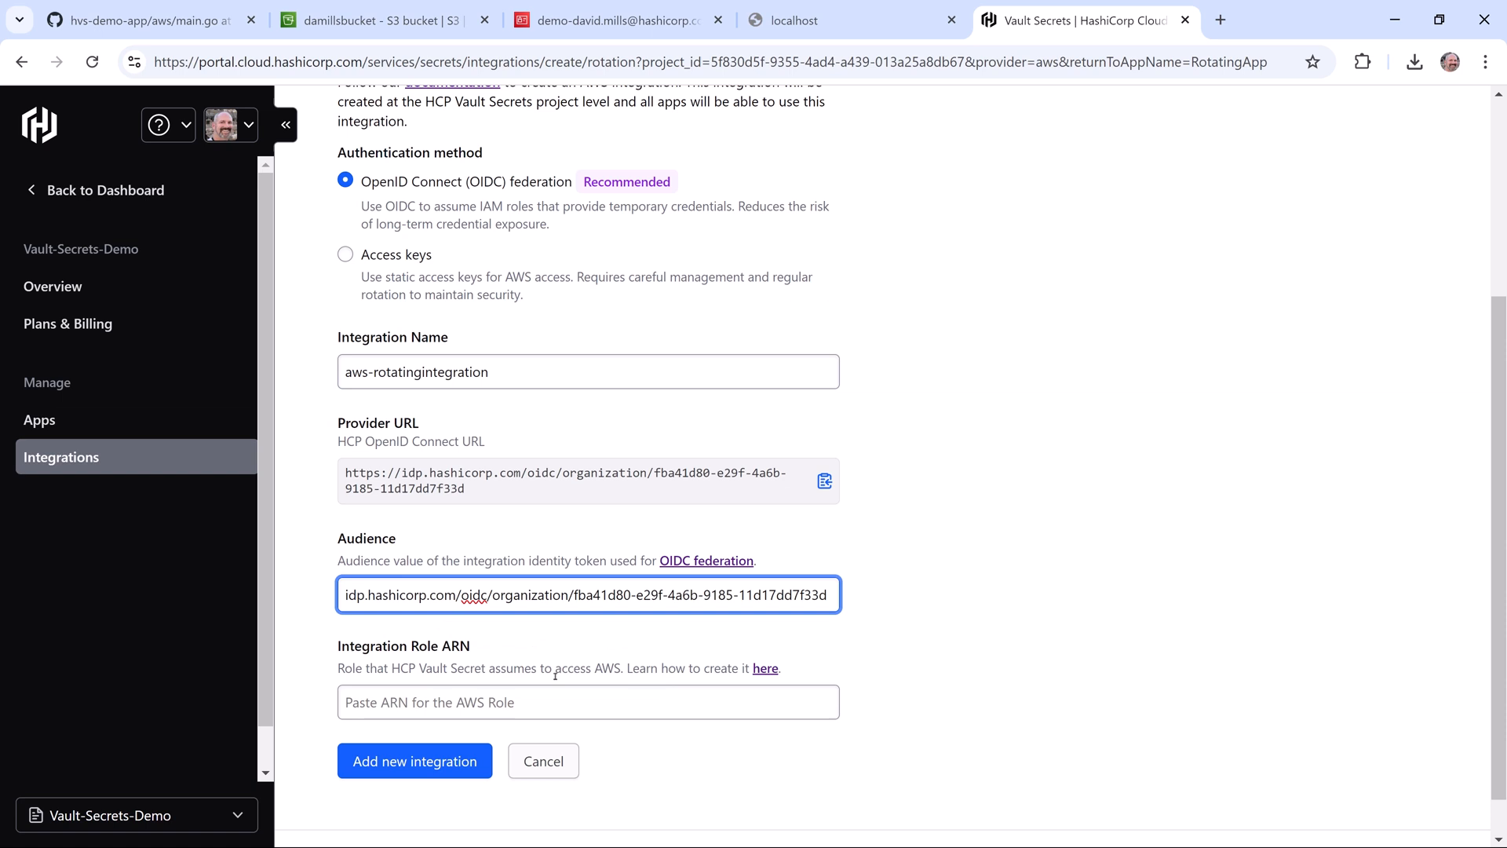
pyautogui.scroll(-3)
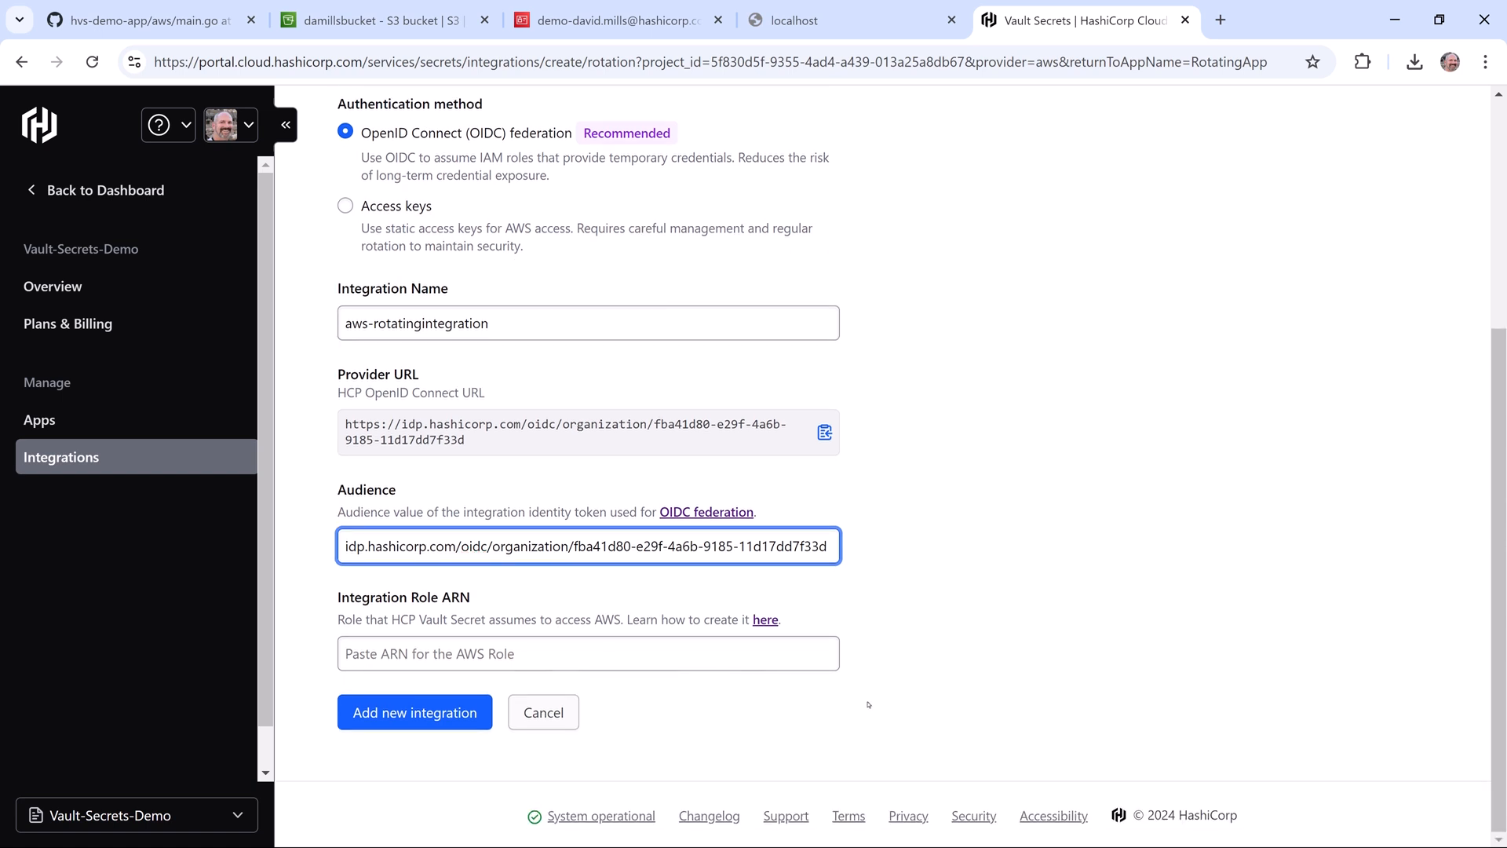
pyautogui.write('arn:aws:iam::400863371296:role/aws-integration-role')
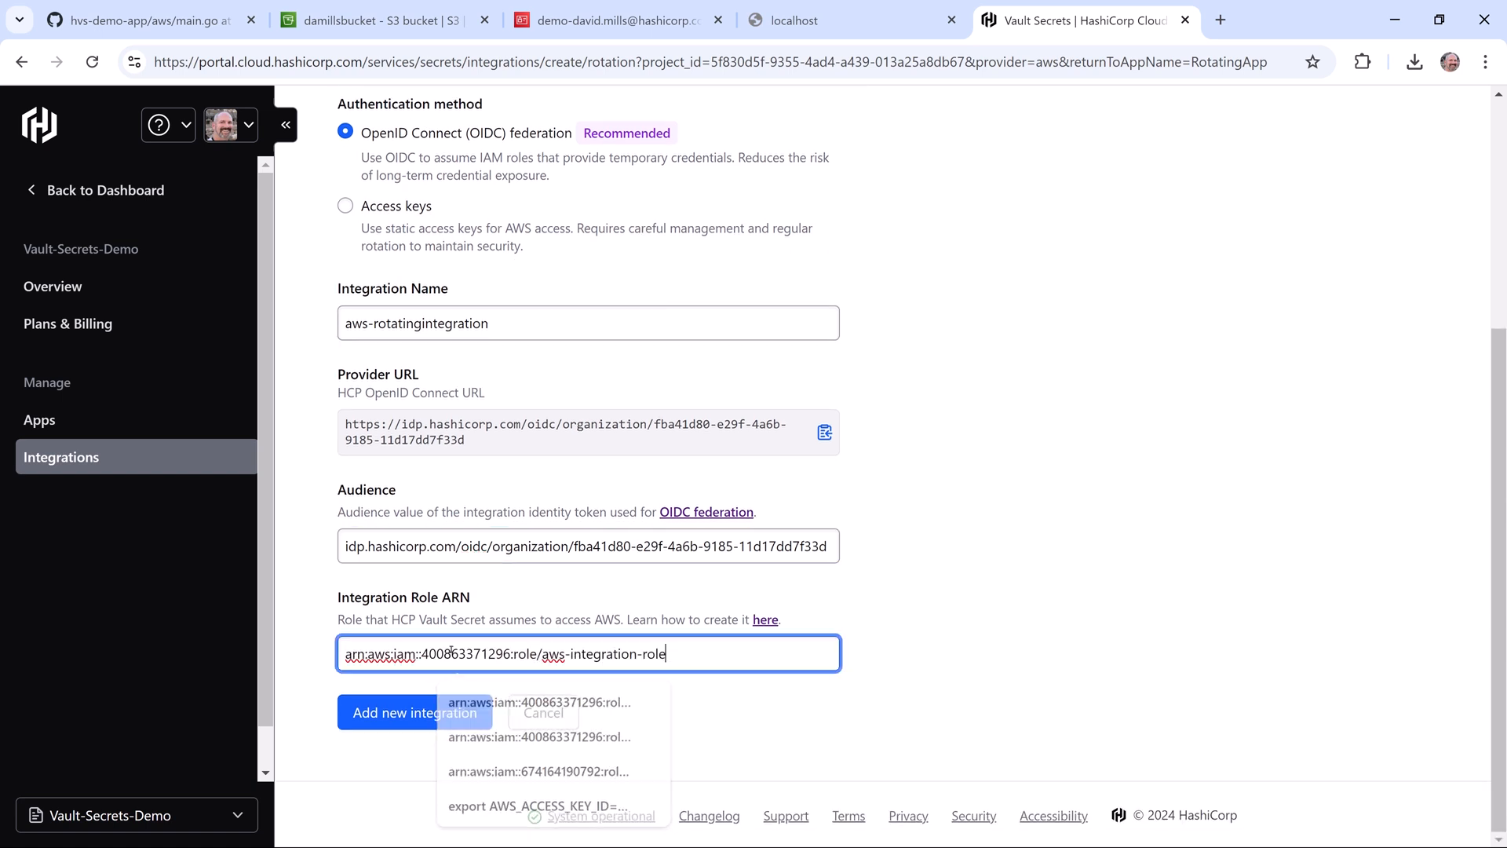
pyautogui.click(415, 714)
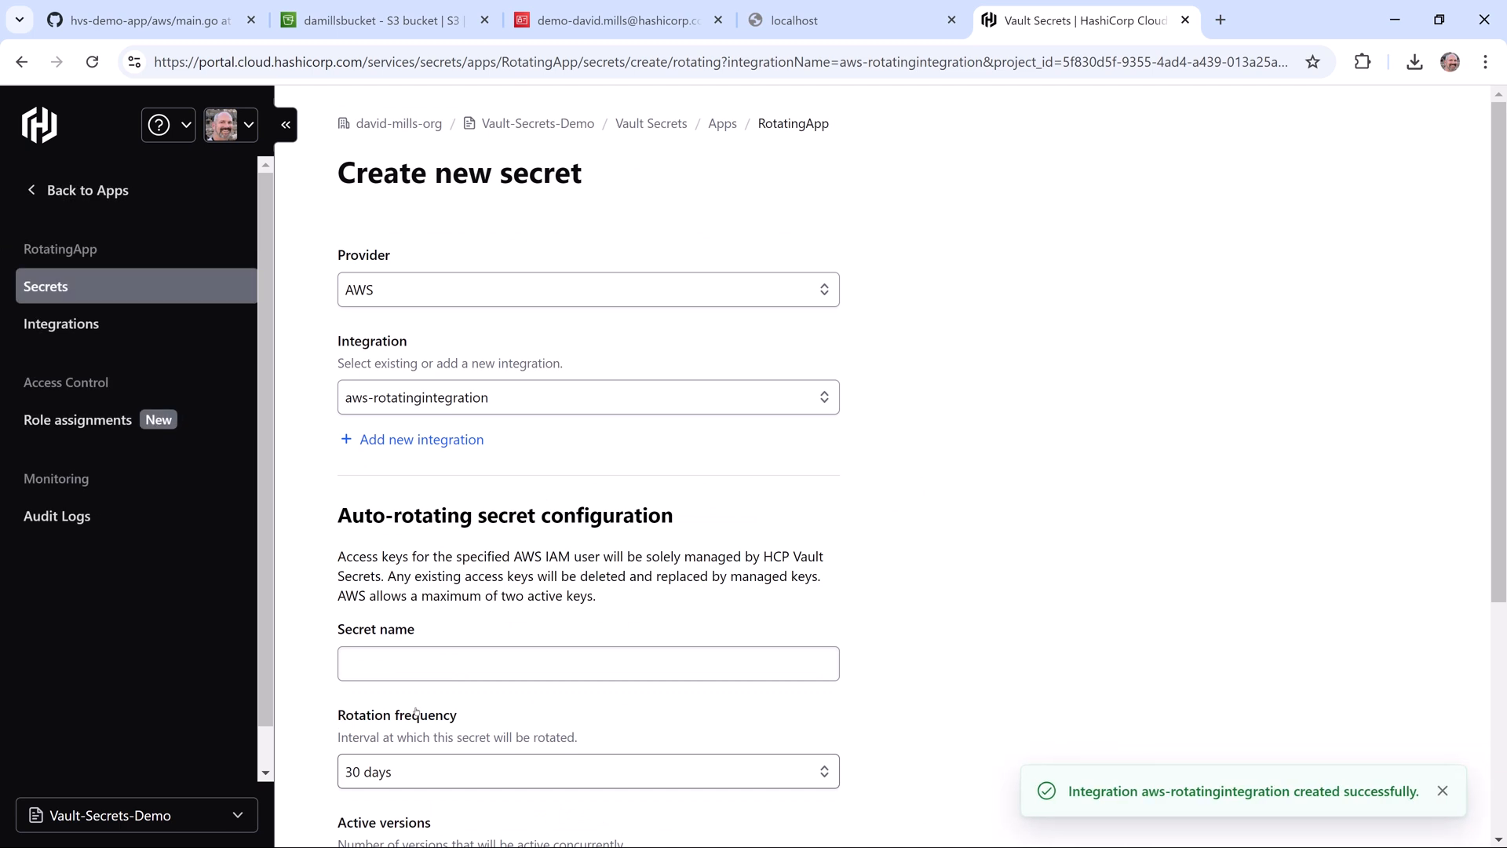
pyautogui.scroll(-3)
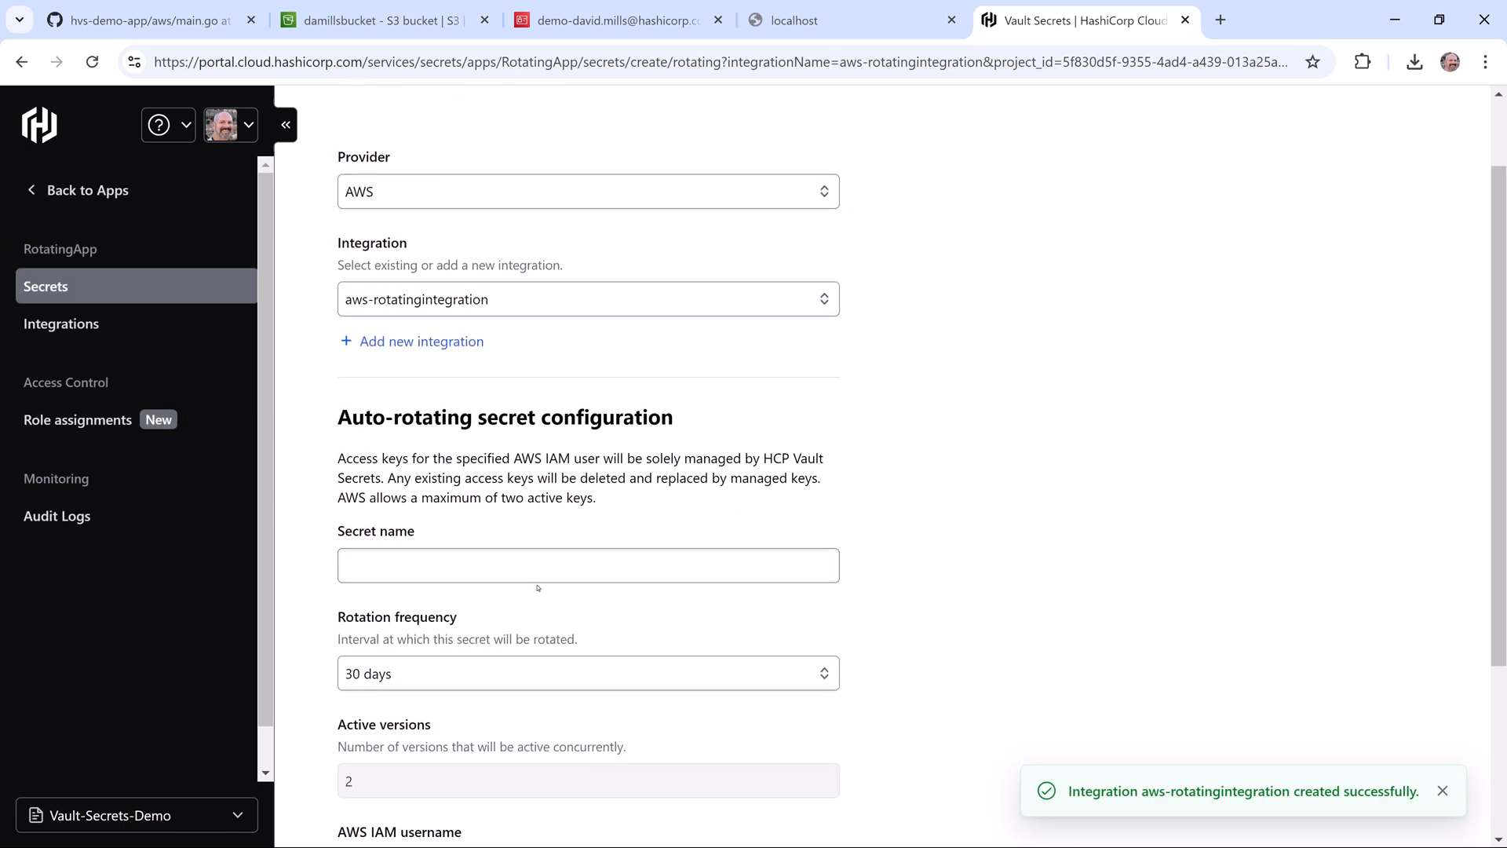
pyautogui.write('R')
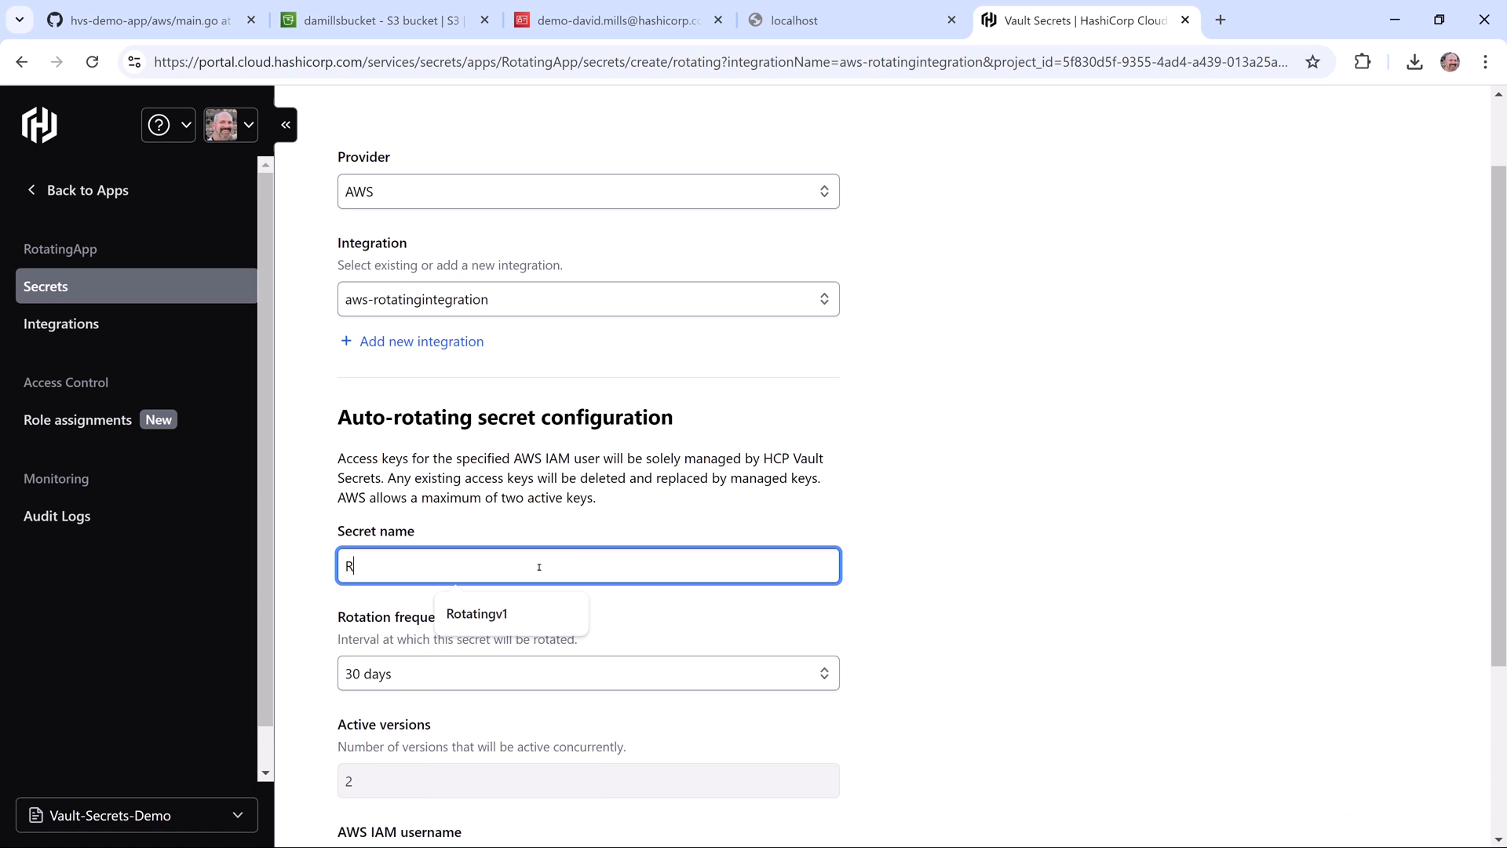
pyautogui.write('otate')
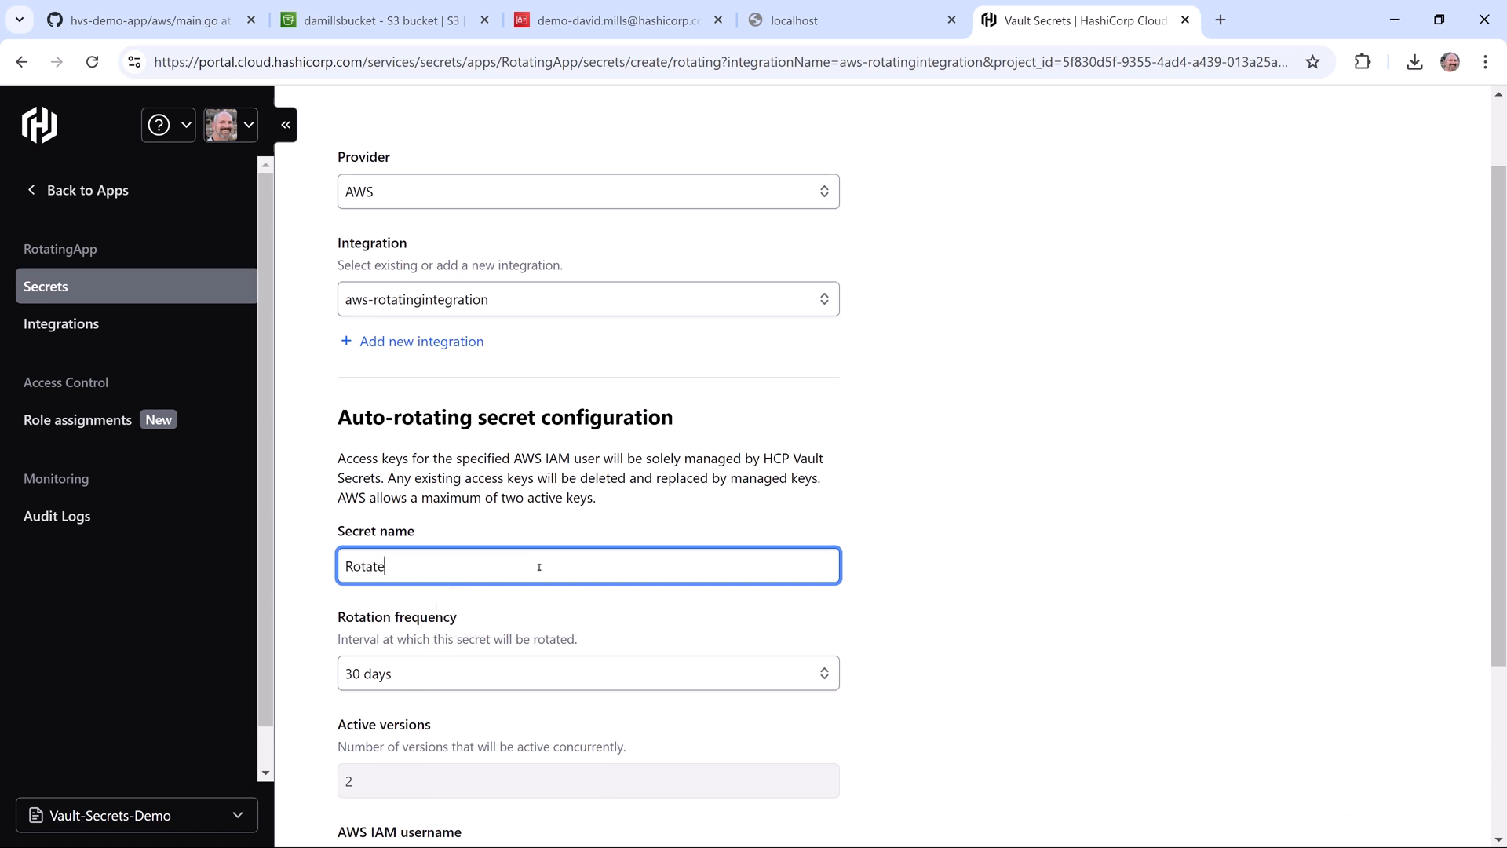
pyautogui.write('v1')
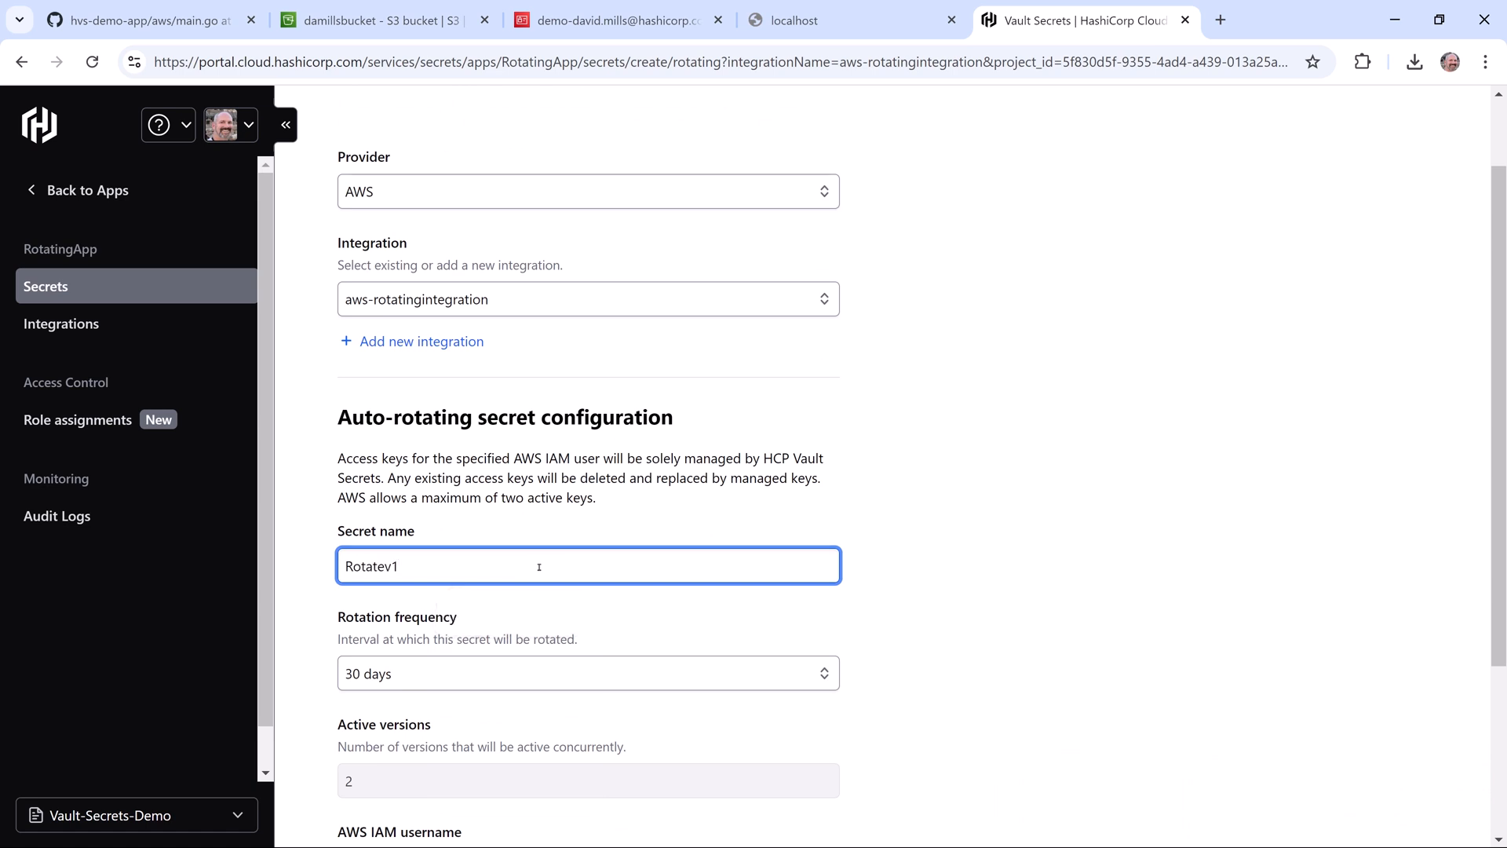
pyautogui.scroll(-3)
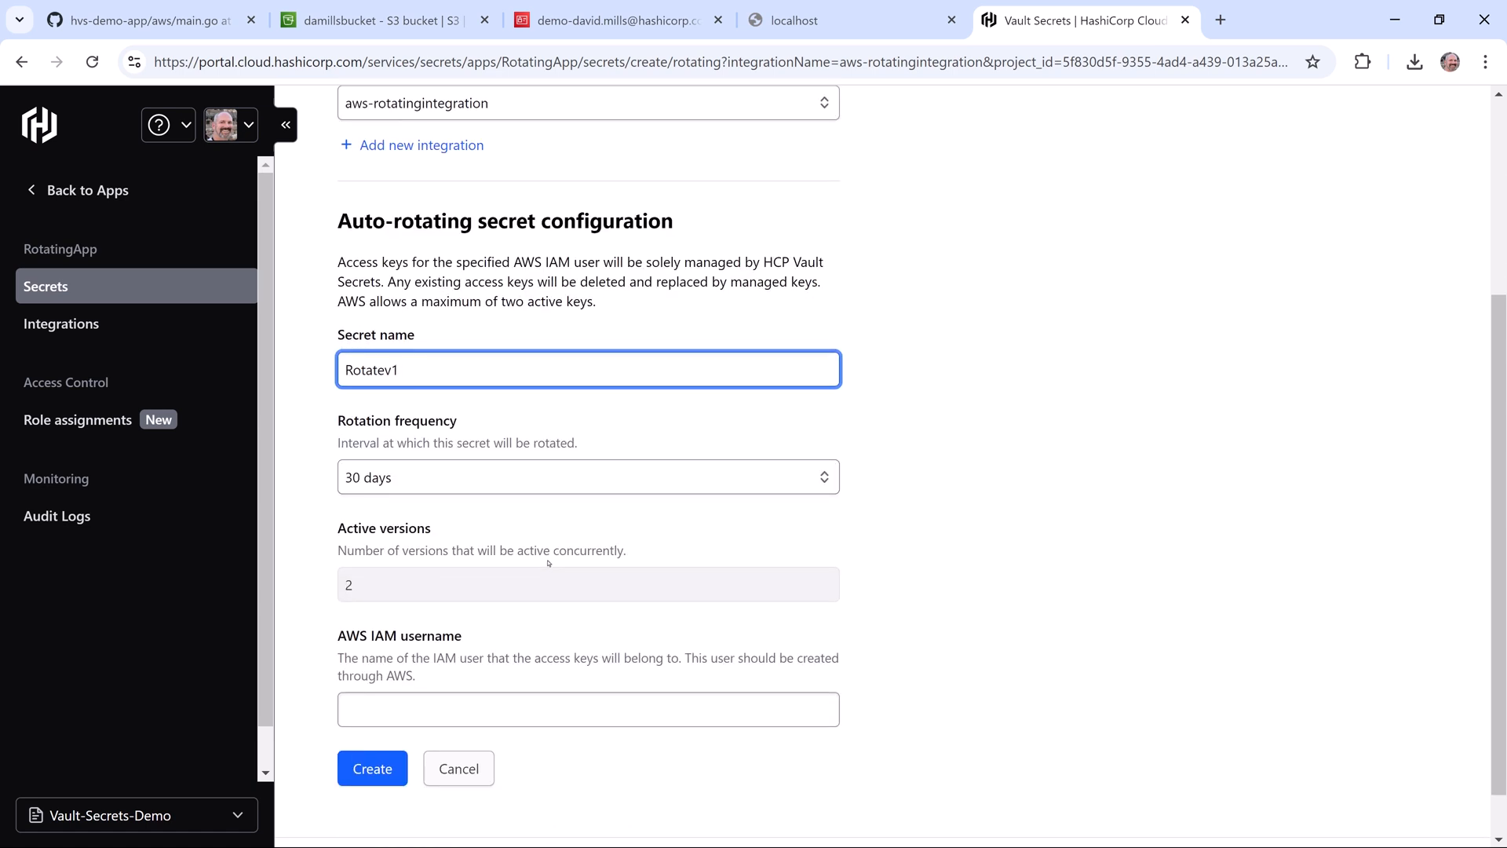
pyautogui.scroll(-3)
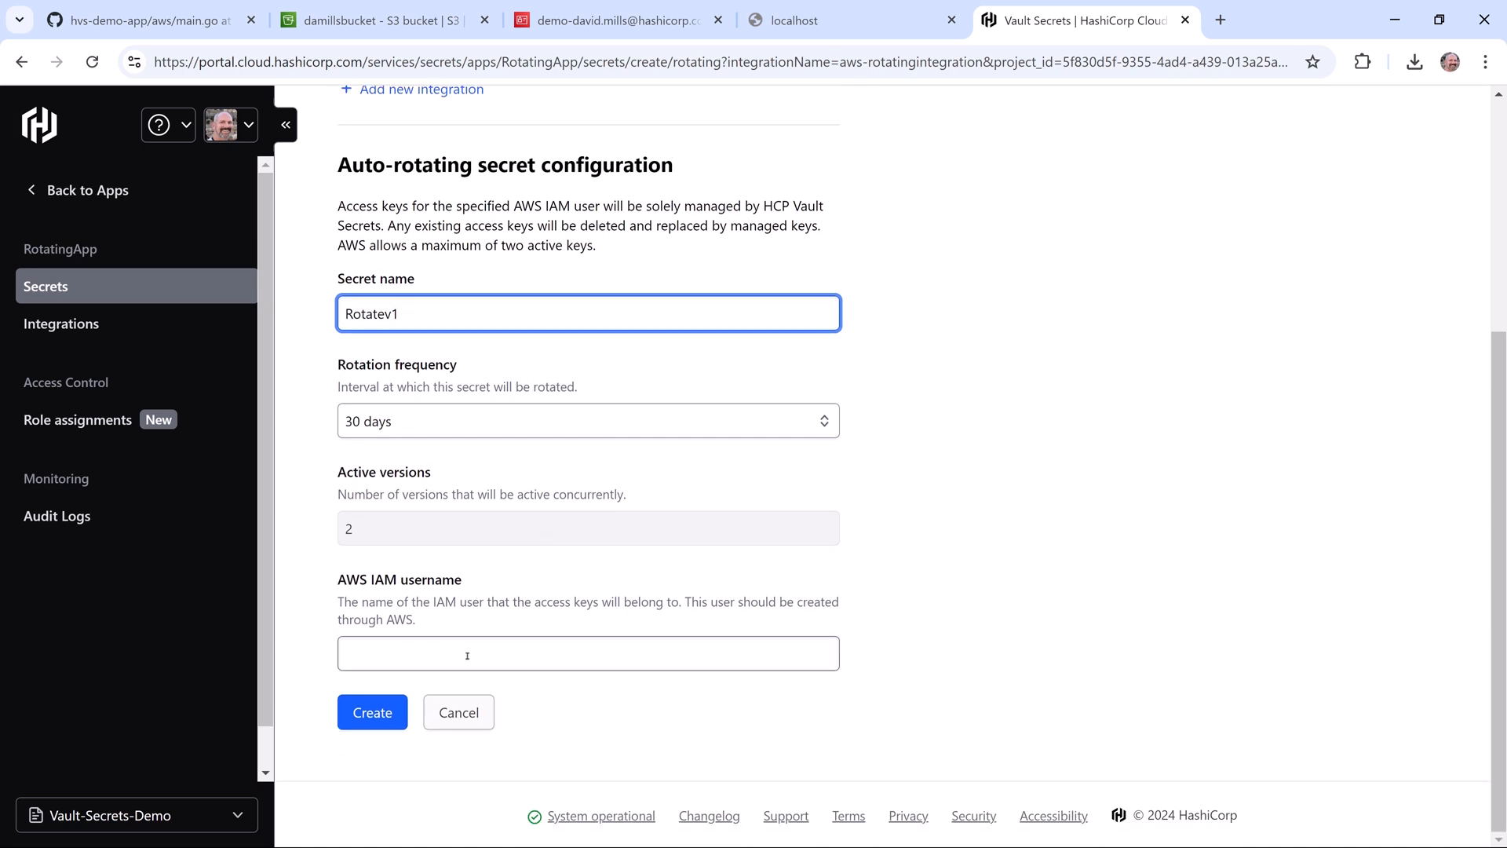
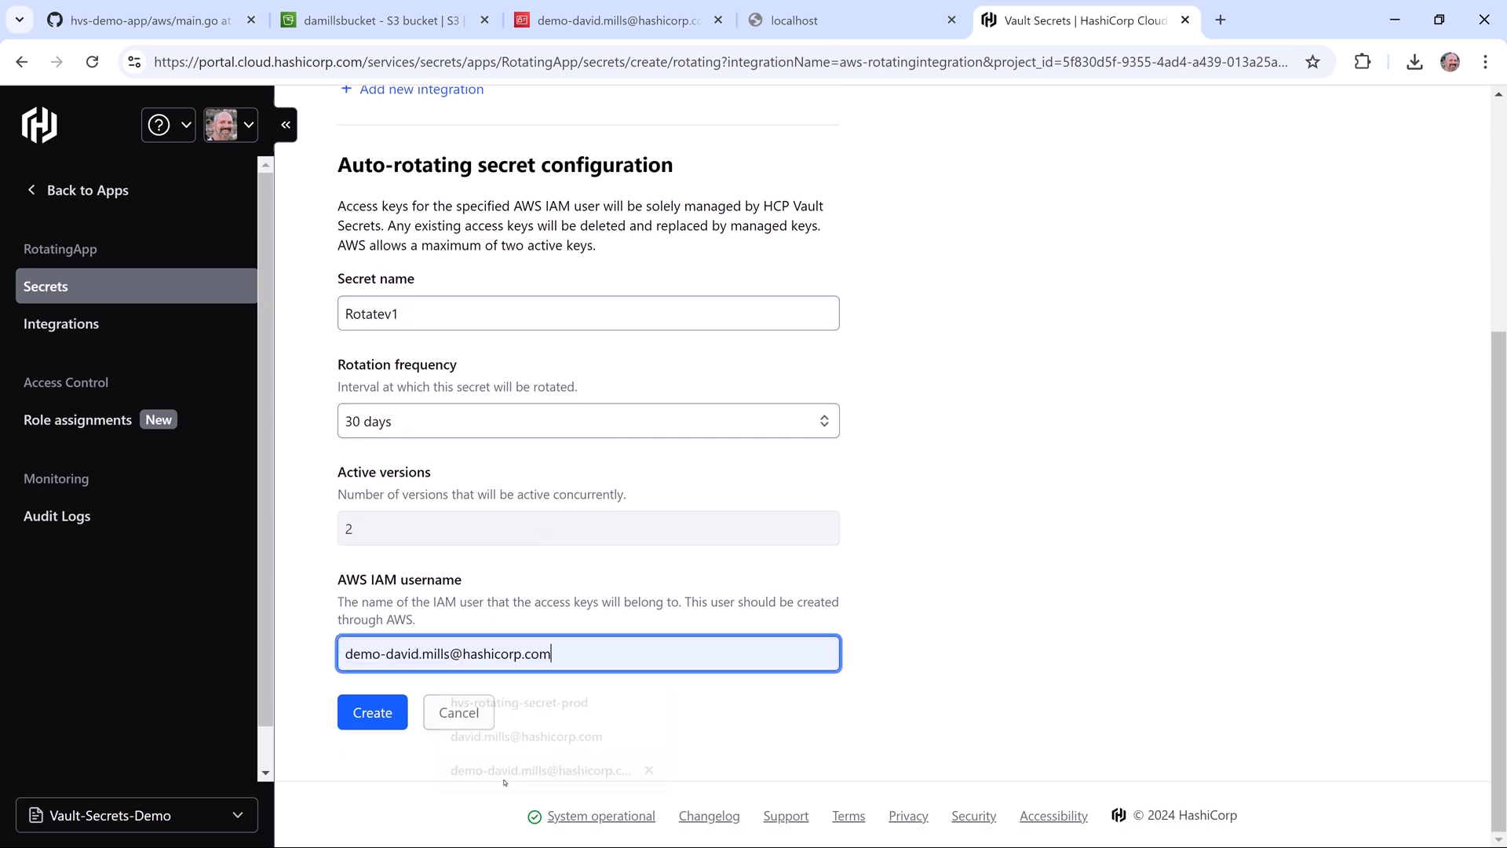
pyautogui.click(372, 712)
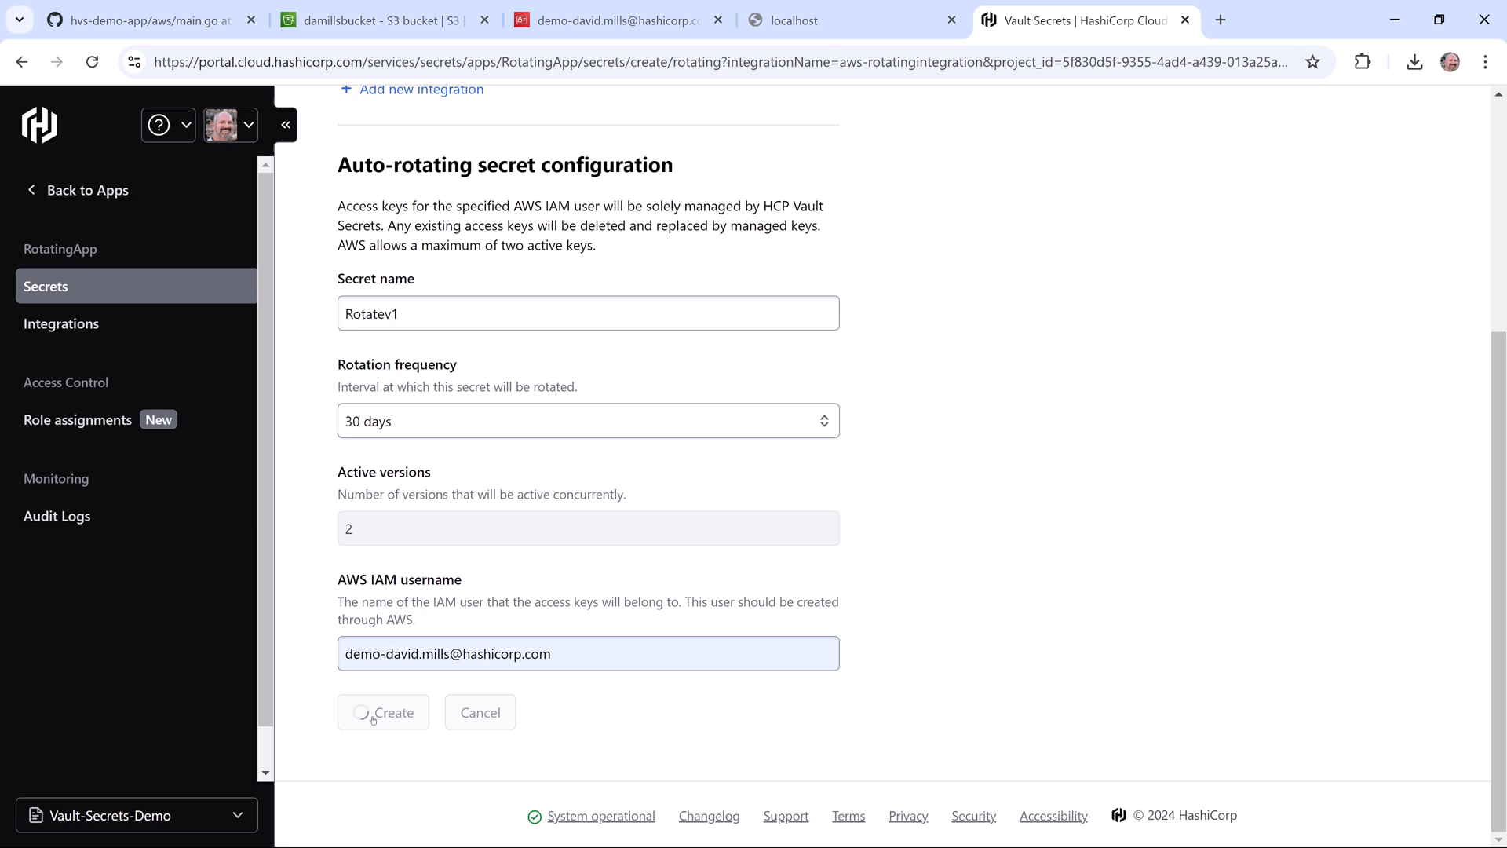
pyautogui.click(382, 711)
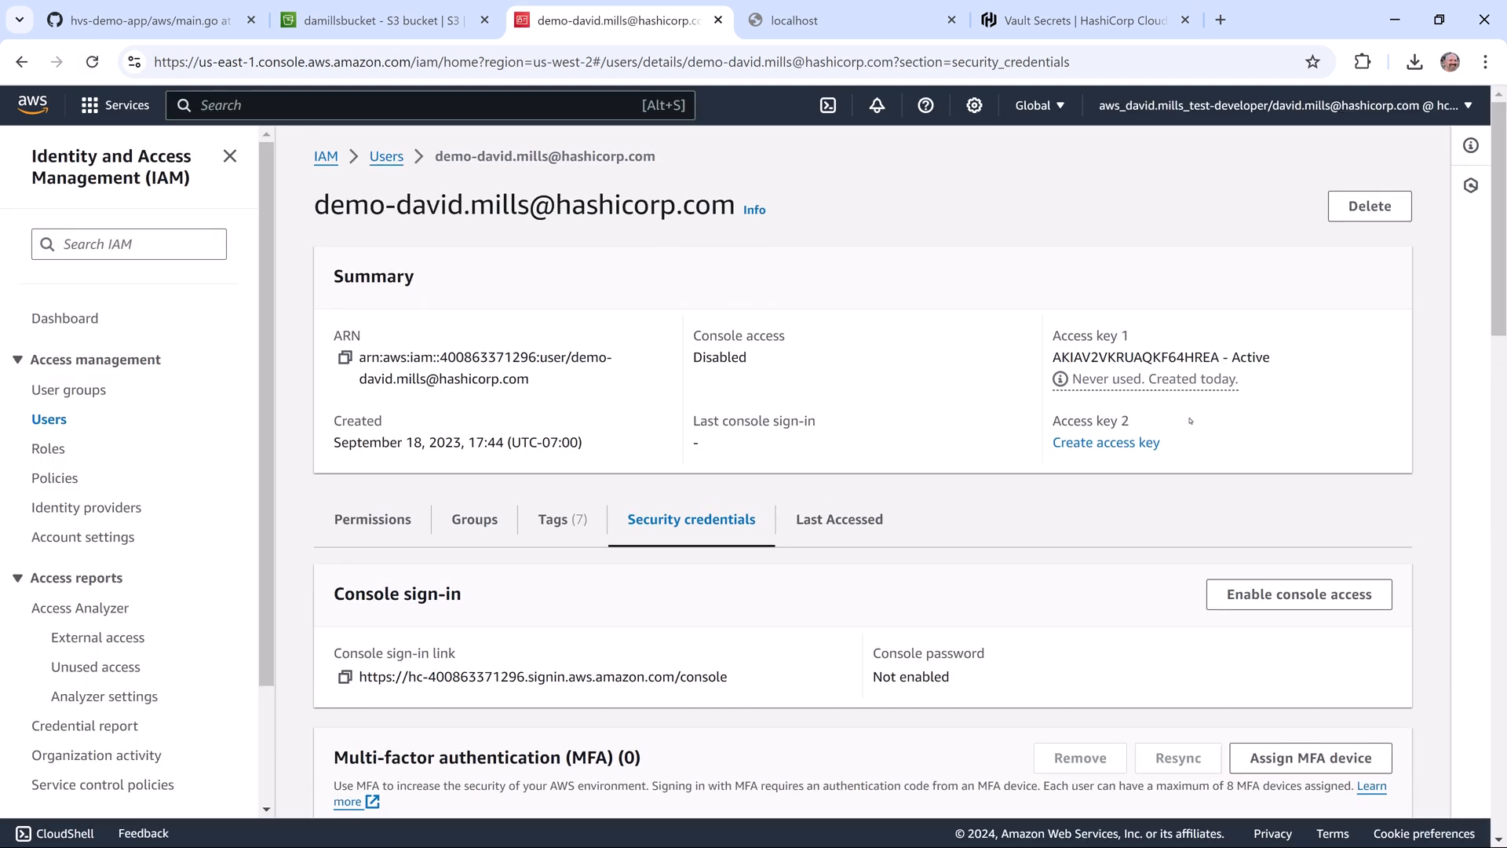
# Leave the AWS IAM credentials view and open the localhost:7777 demo app tab.
pyautogui.click(792, 21)
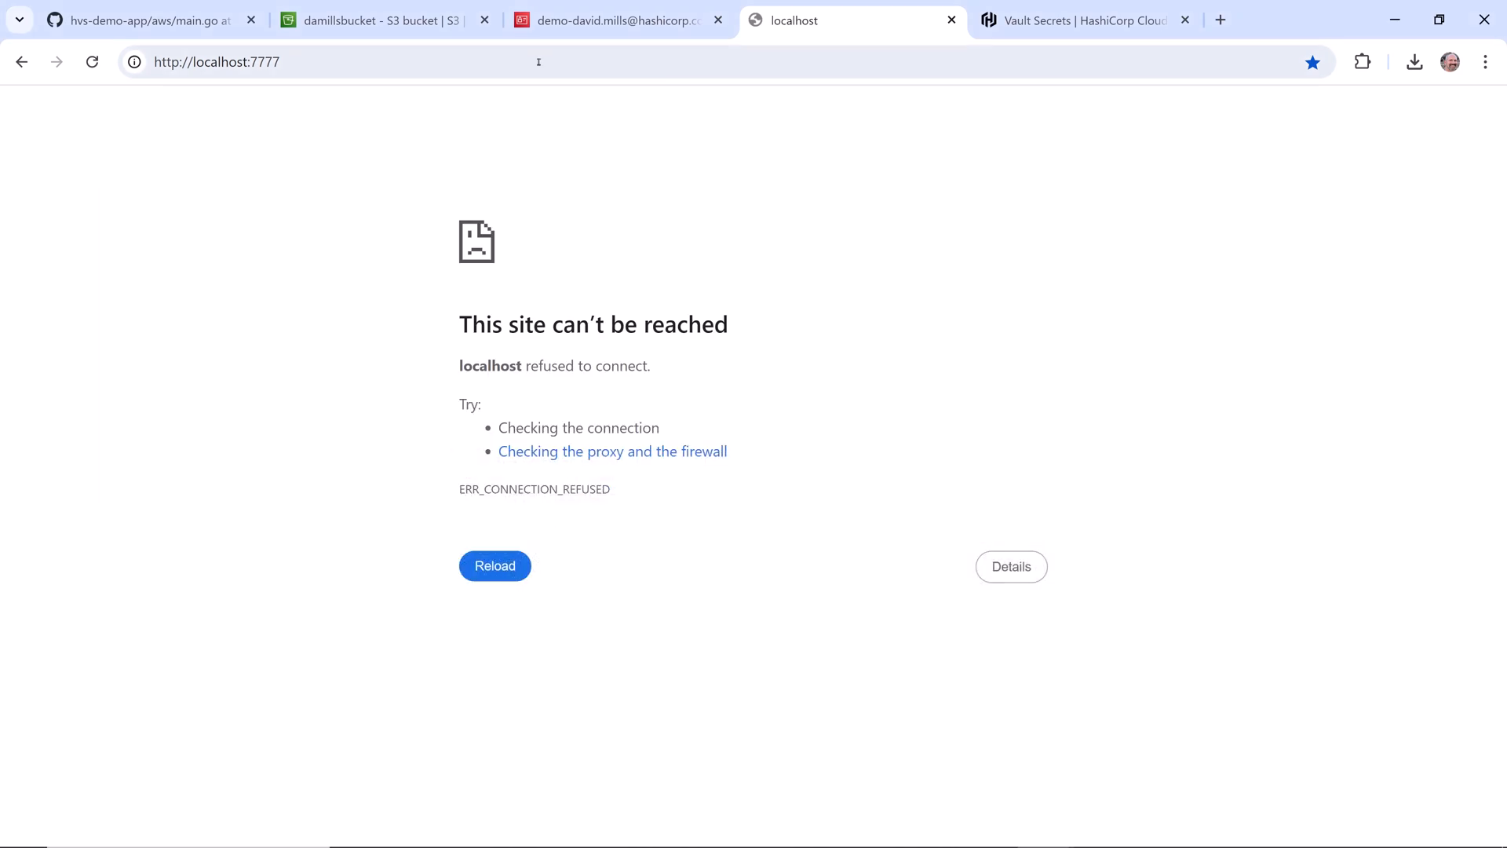
# Reload localhost:7777 until the Hello, demo! page shows HTML from davidrotatebucket.
pyautogui.click(494, 565)
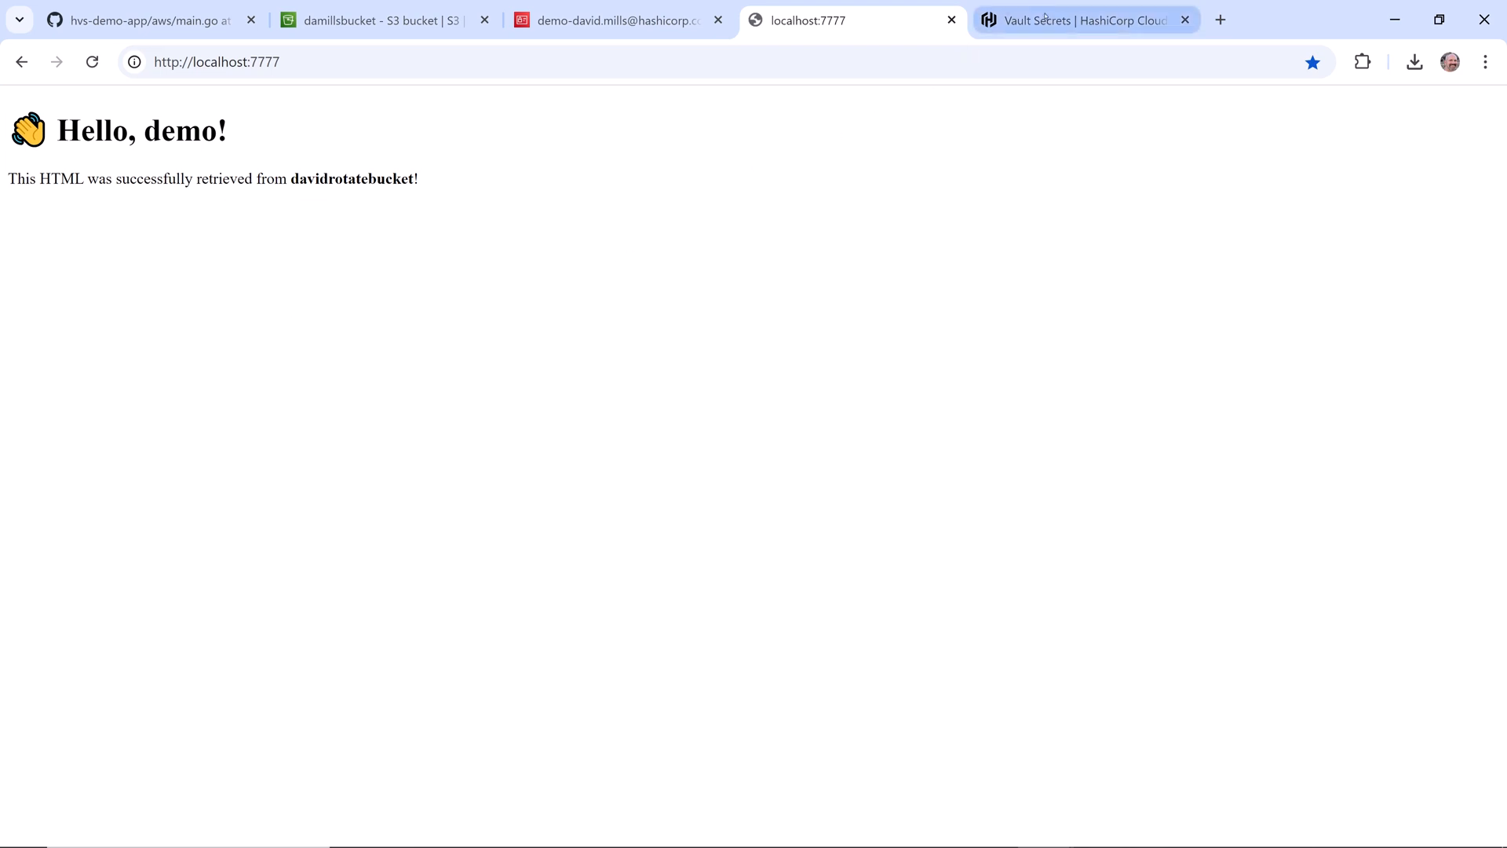
# Manually rotate Rotatev1, confirming by name, and view its Version 1 and Version 2.
pyautogui.click(1084, 21)
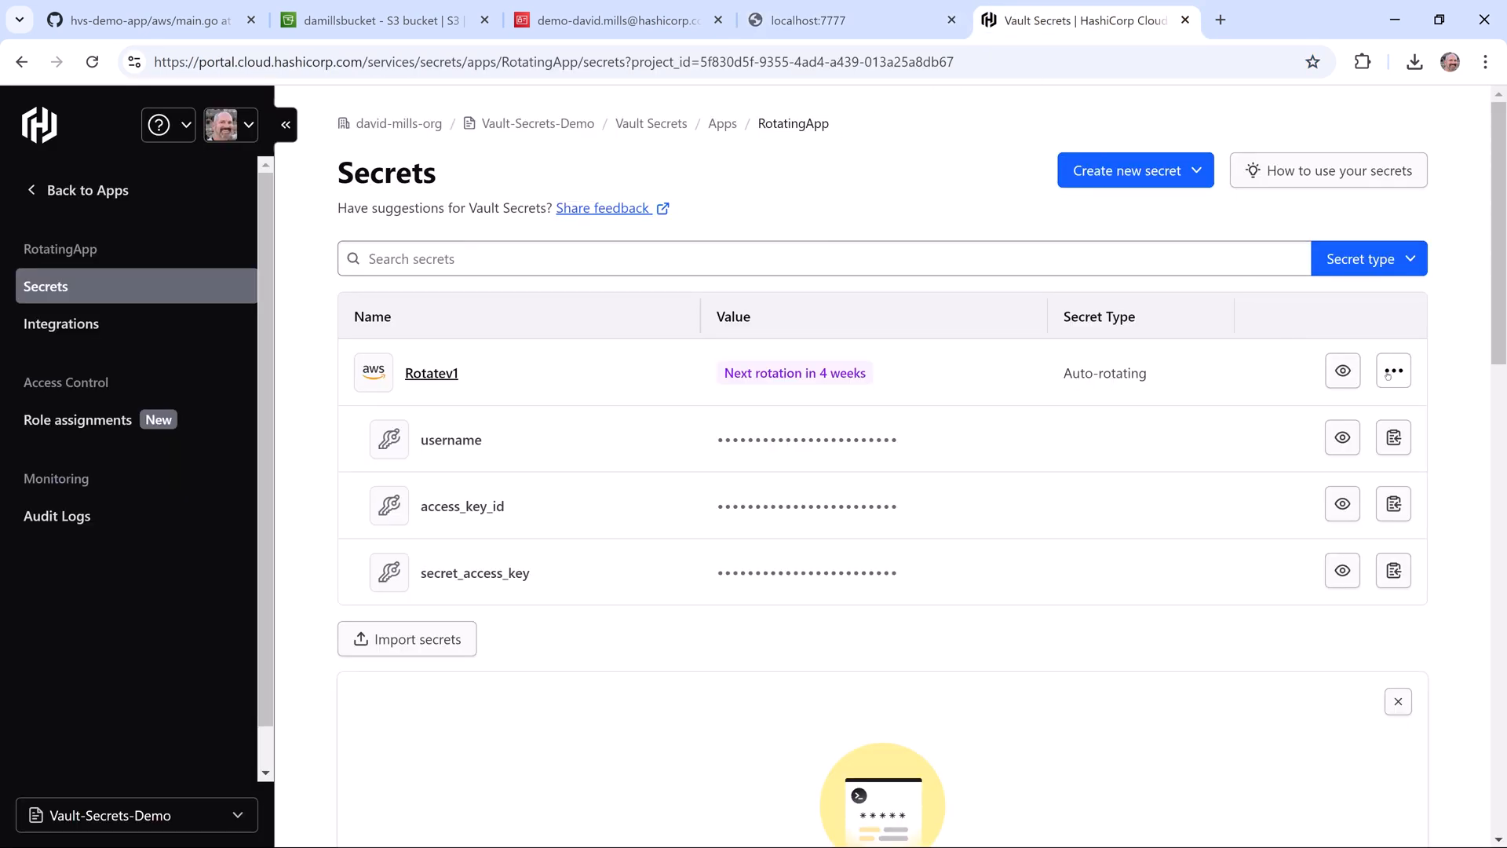
pyautogui.click(1392, 371)
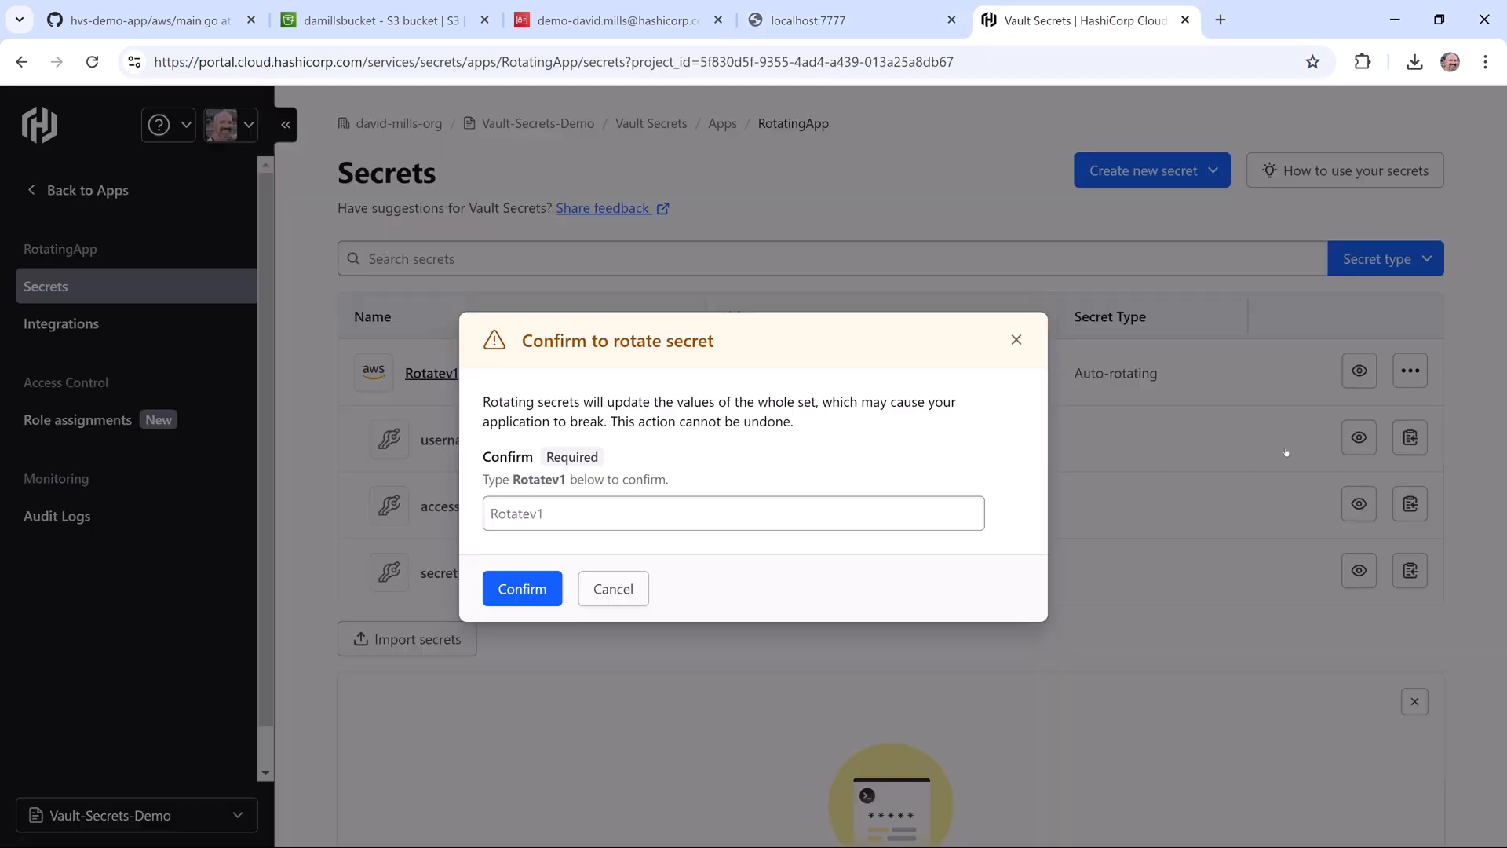
pyautogui.click(732, 513)
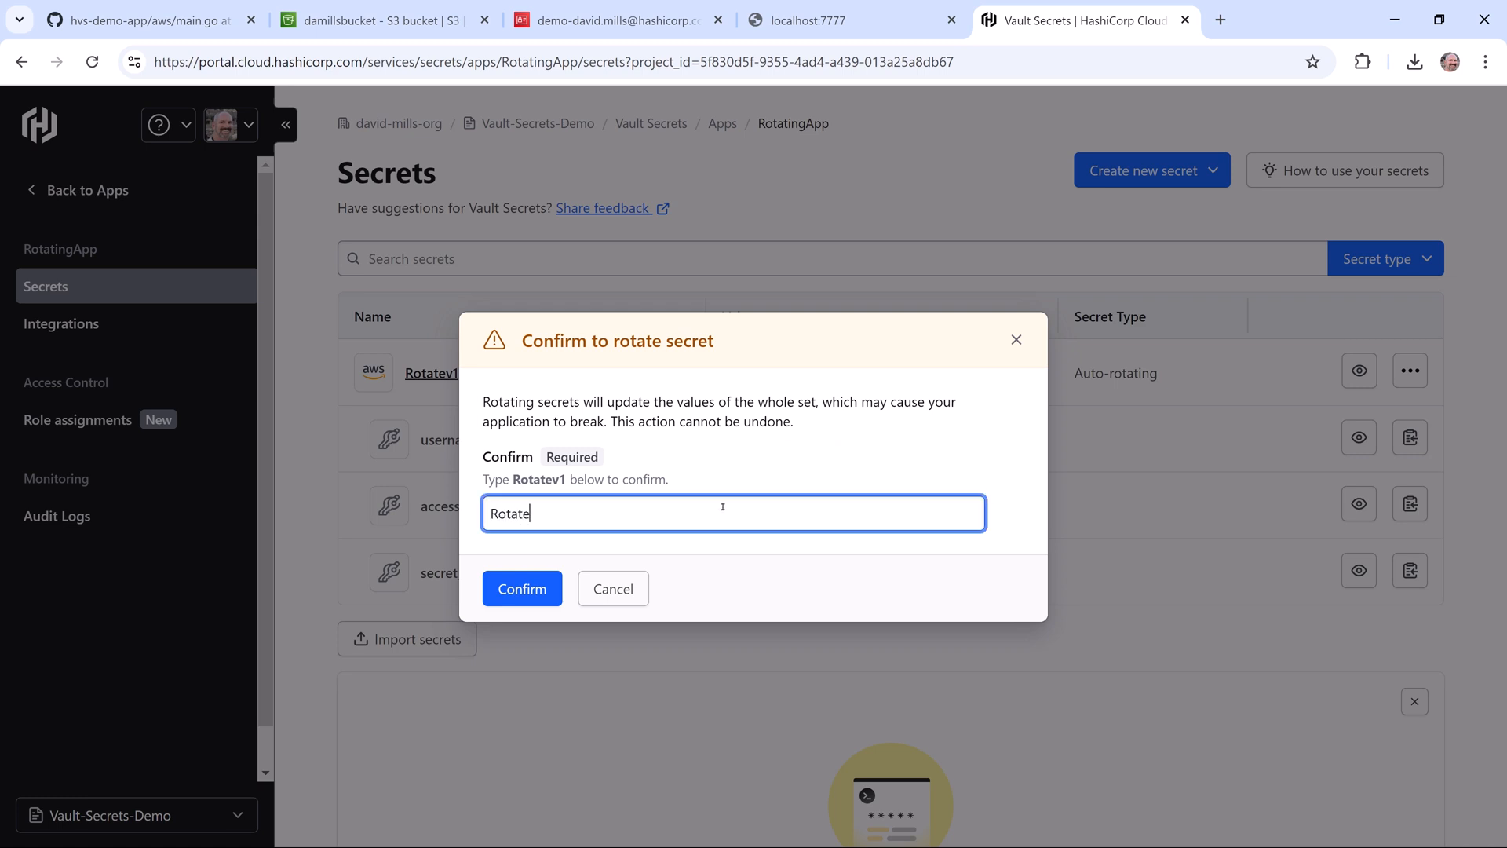
pyautogui.click(521, 588)
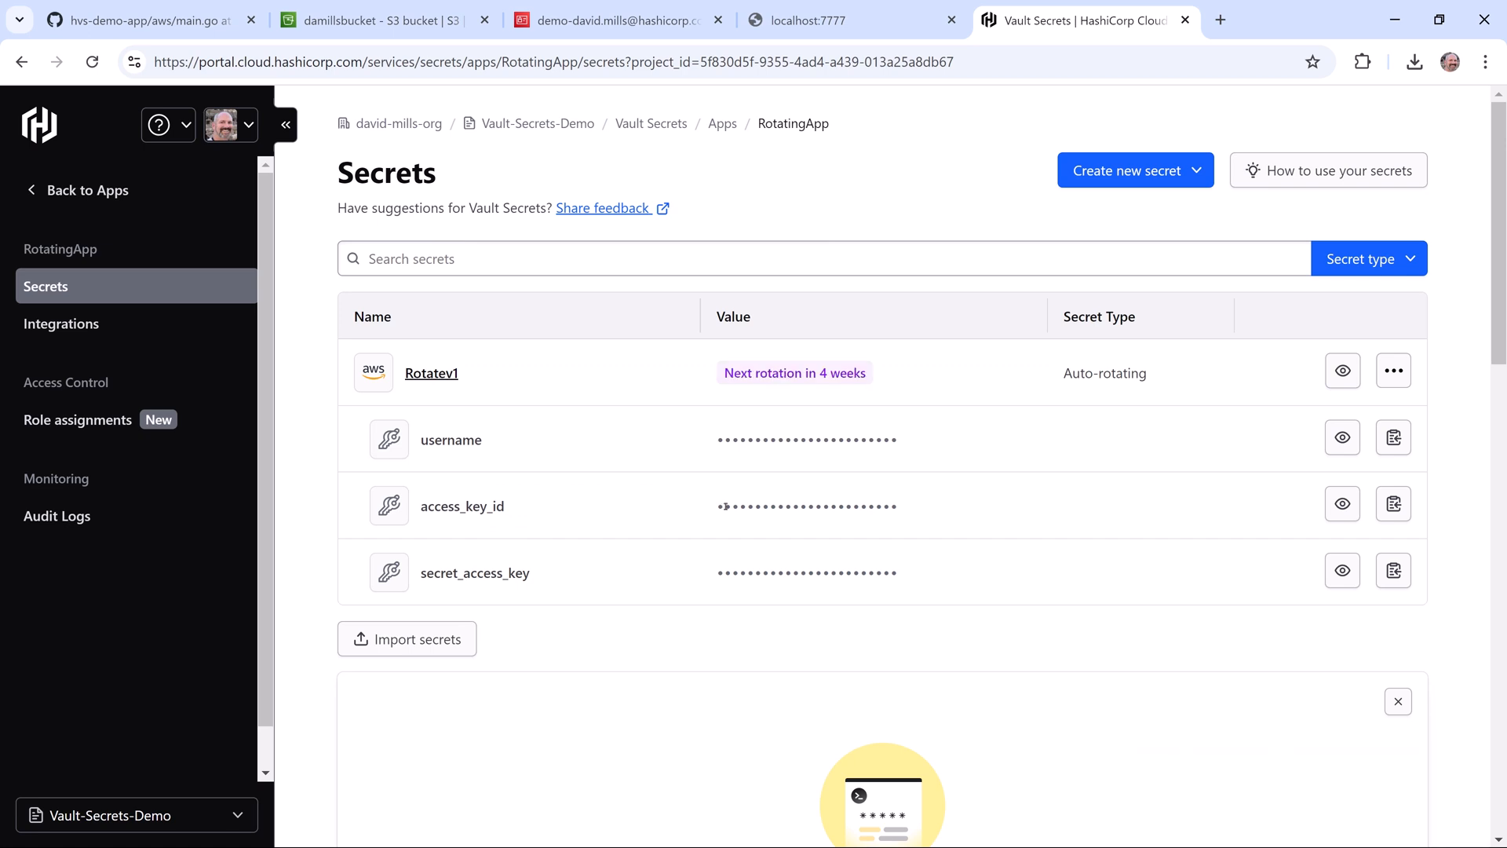
pyautogui.click(432, 373)
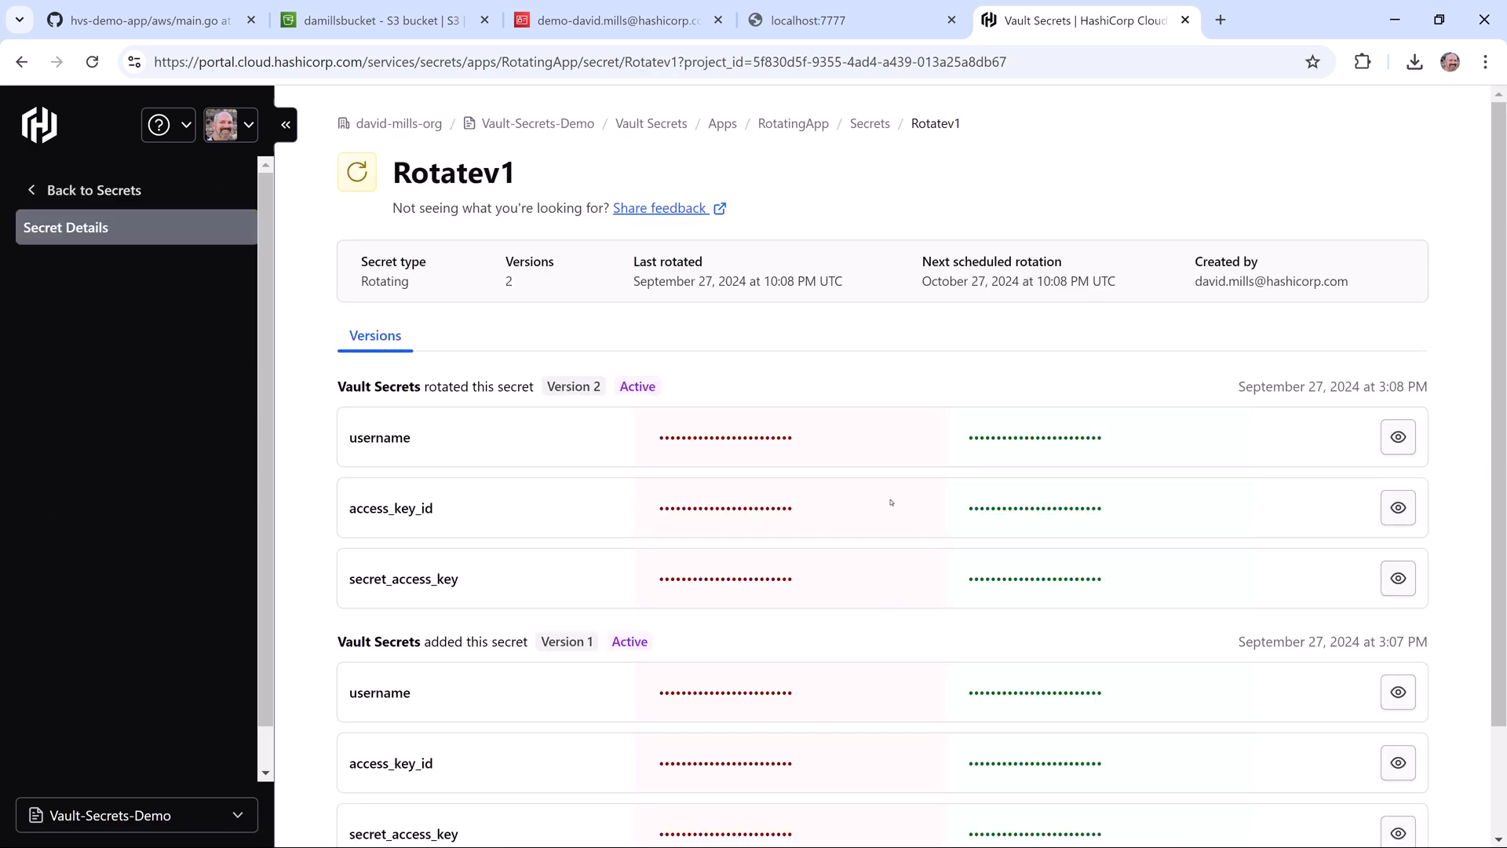
pyautogui.moveTo(813, 359)
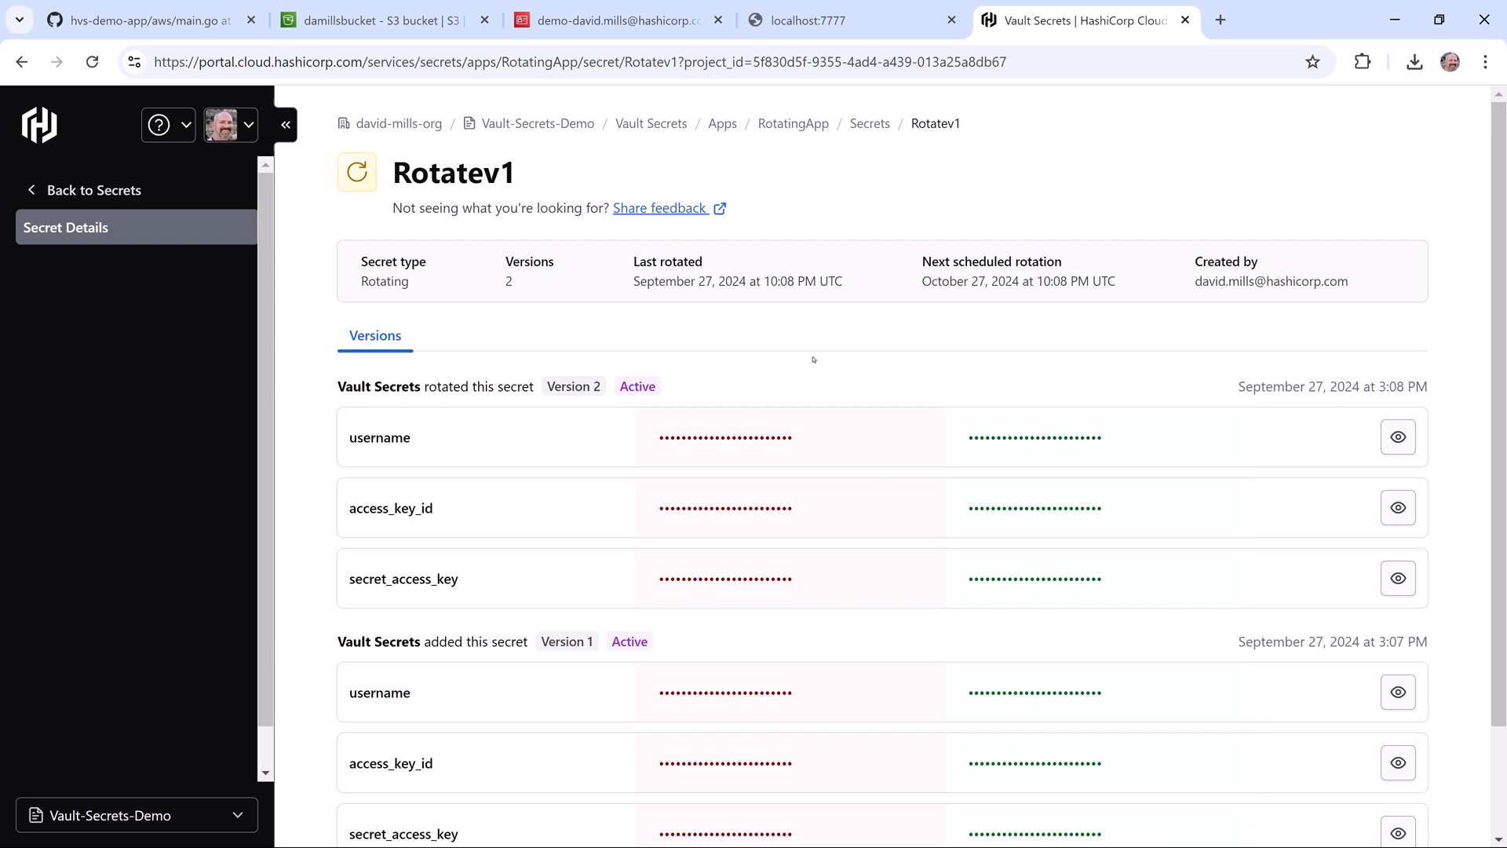
pyautogui.moveTo(869, 123)
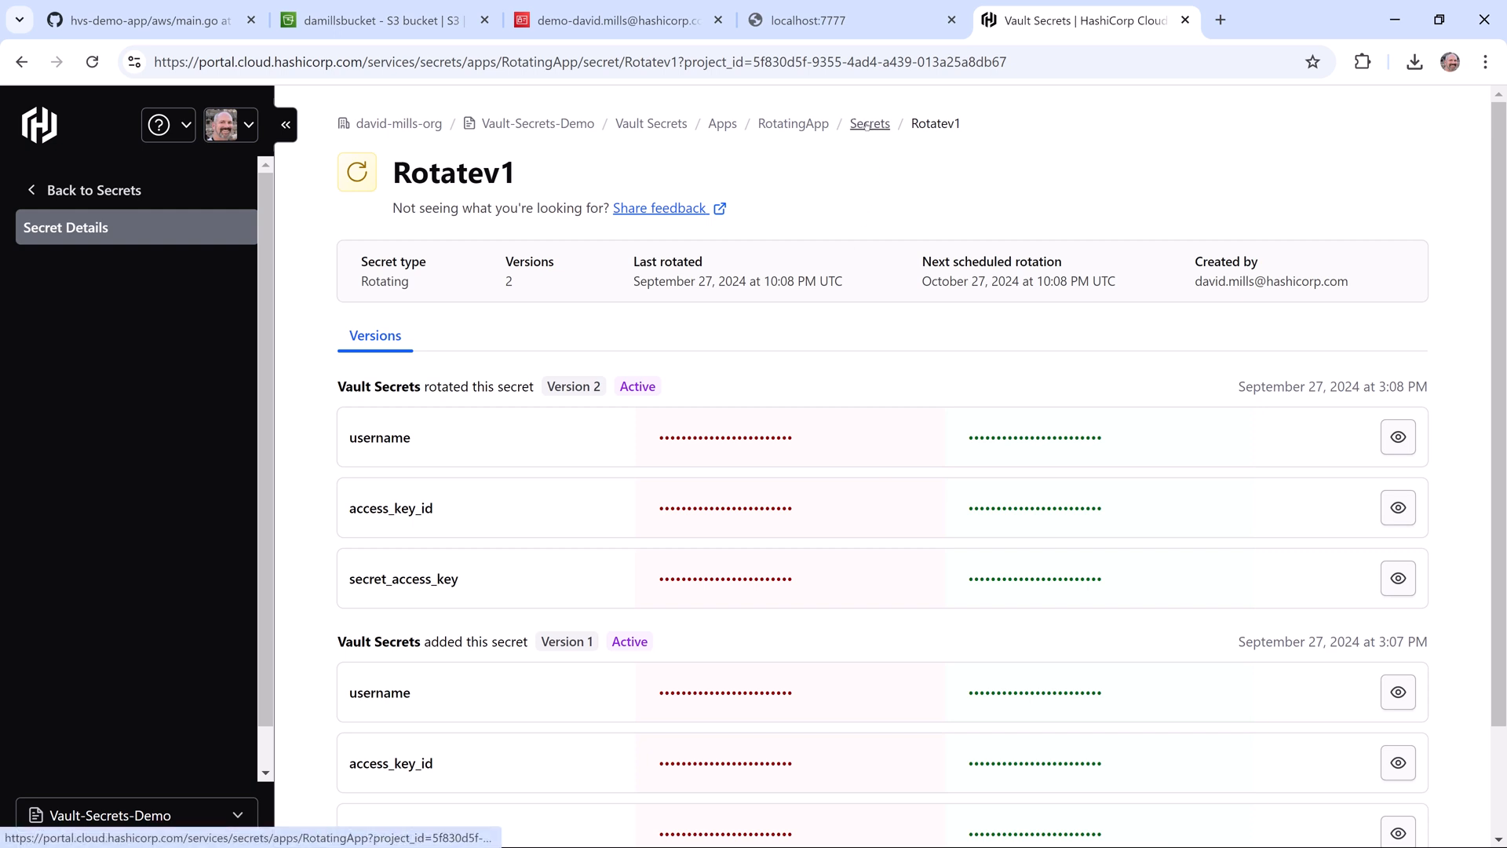
pyautogui.click(836, 21)
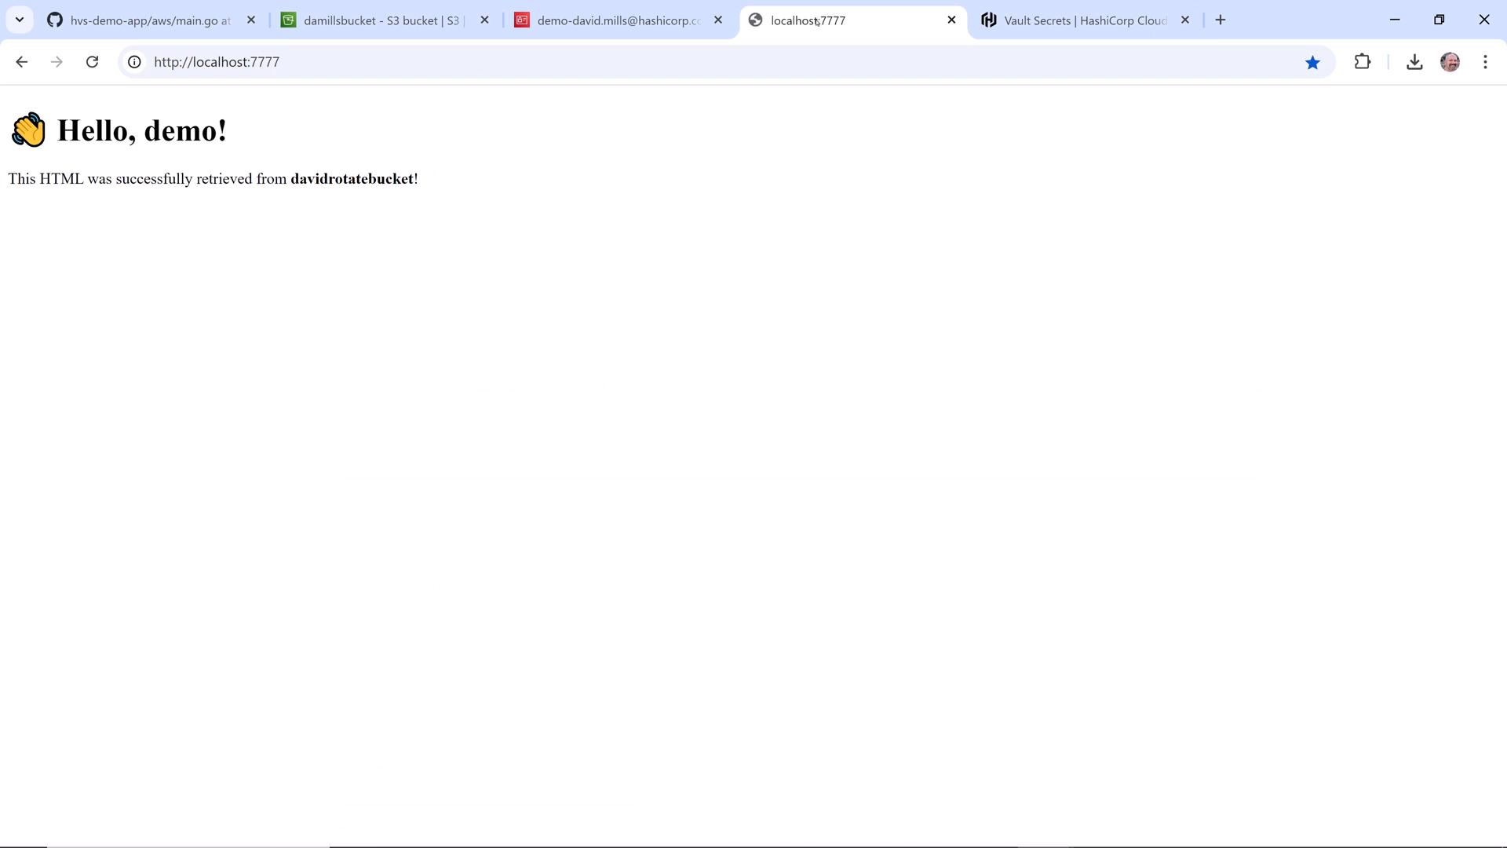
pyautogui.click(91, 61)
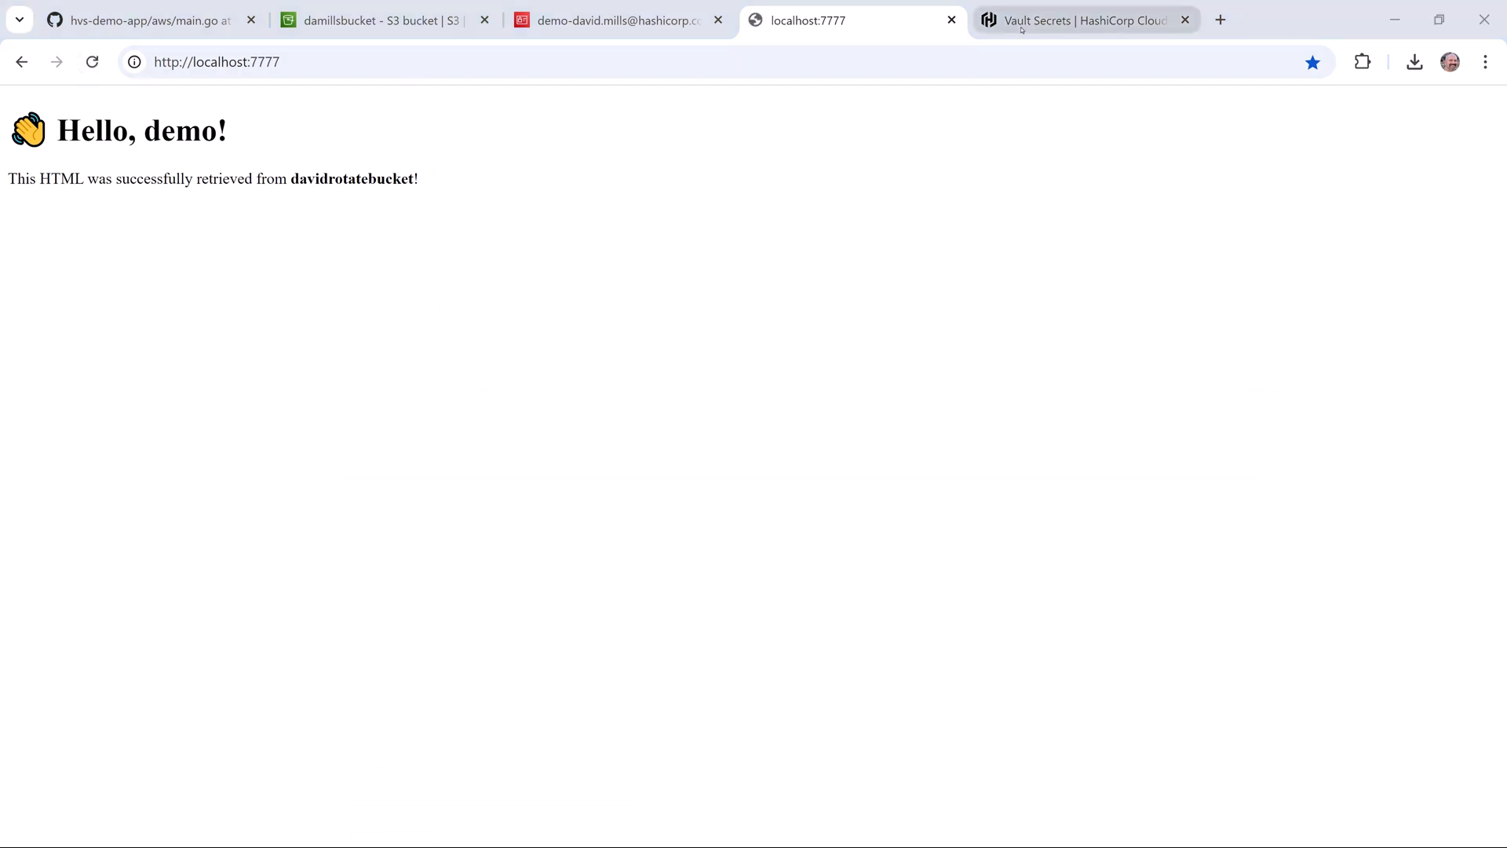
pyautogui.click(1084, 20)
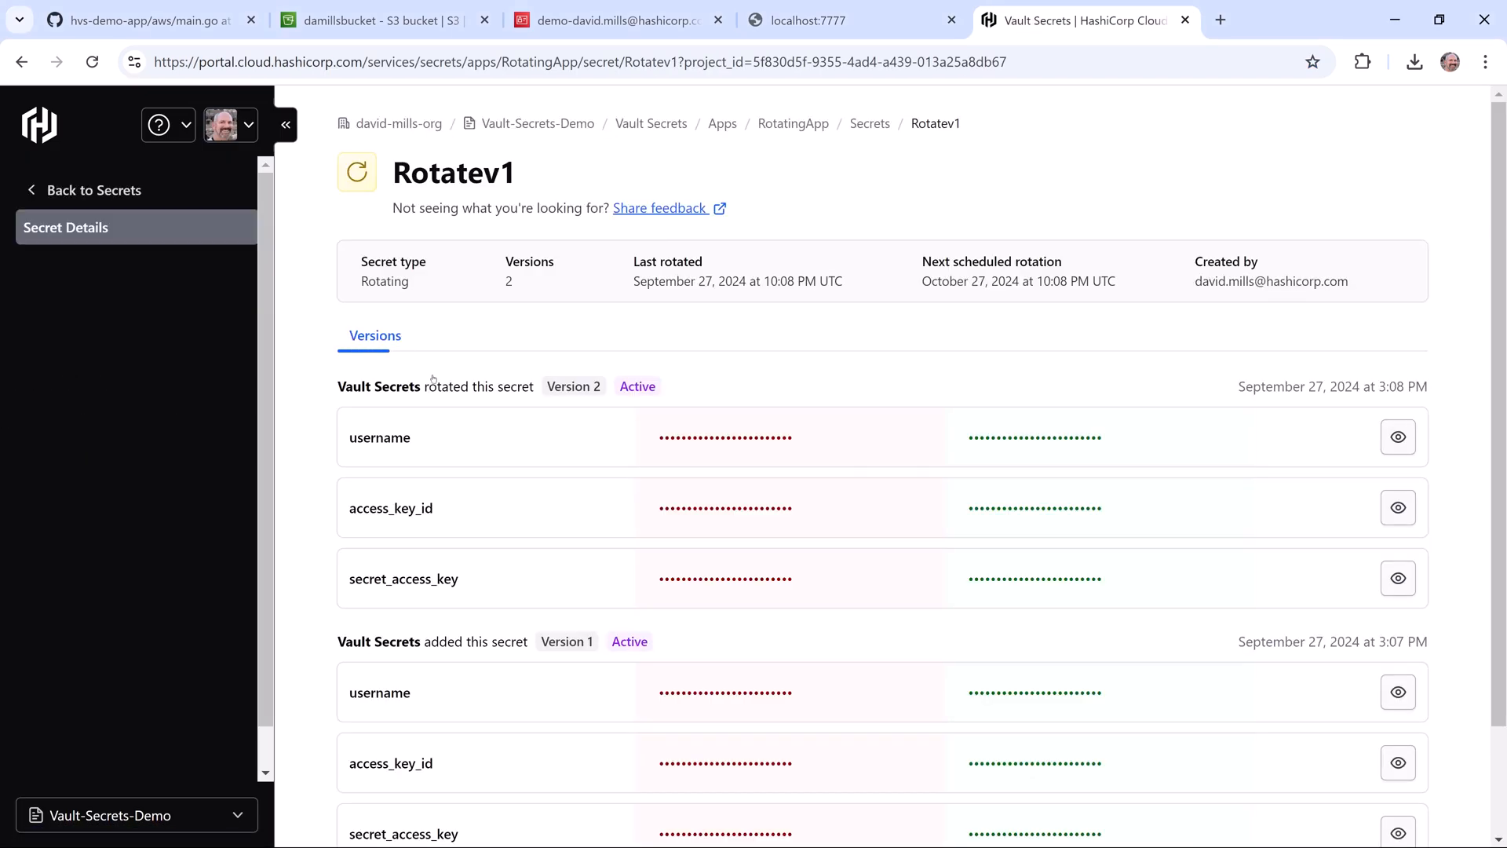
pyautogui.scroll(-3)
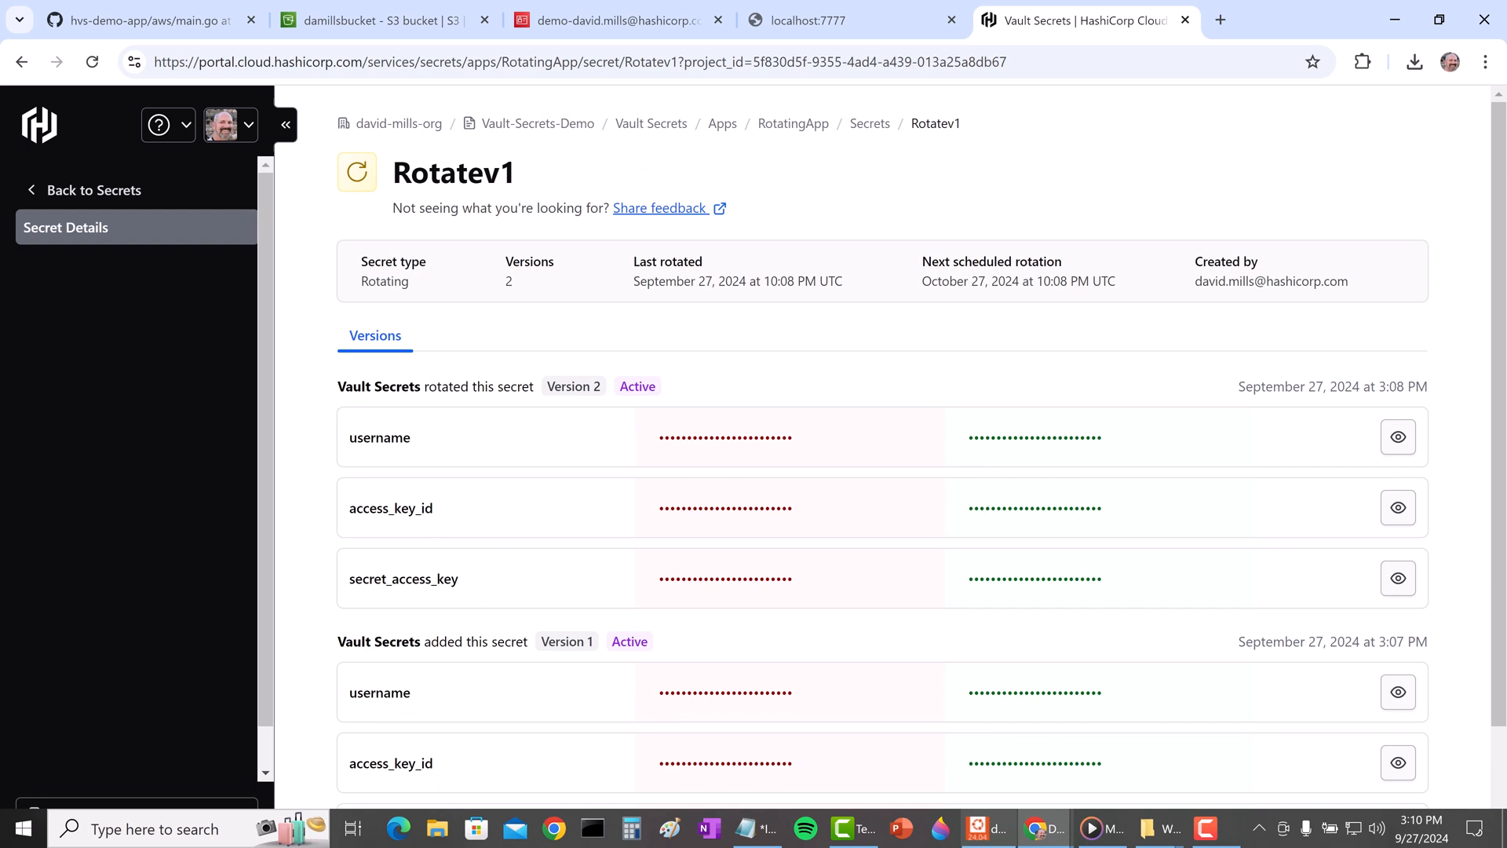
# Check the terminal running hcp vs run, then return to the localhost:7777 page.
pyautogui.click(984, 828)
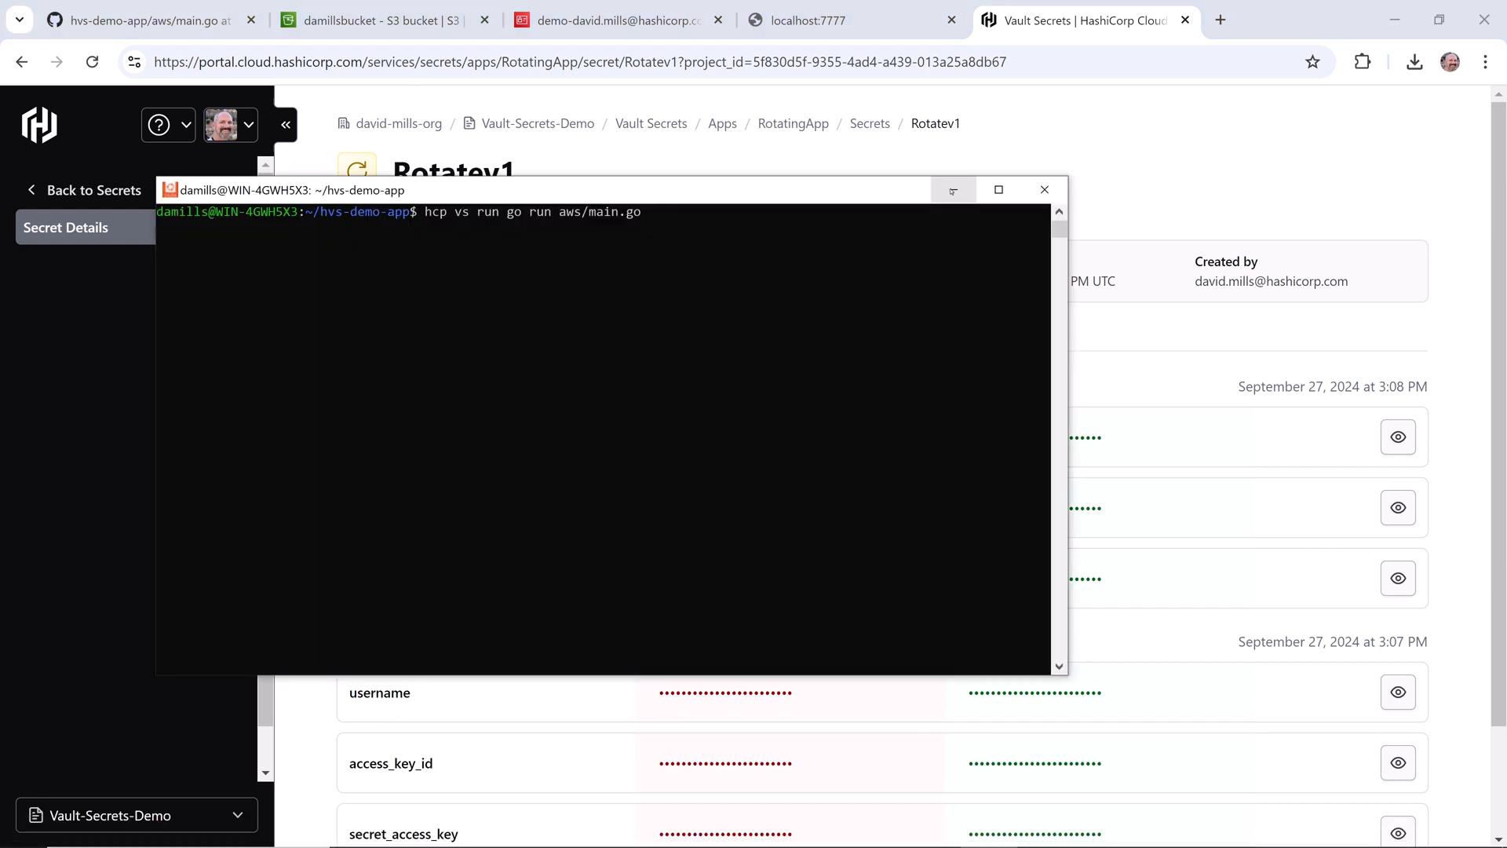
pyautogui.click(826, 21)
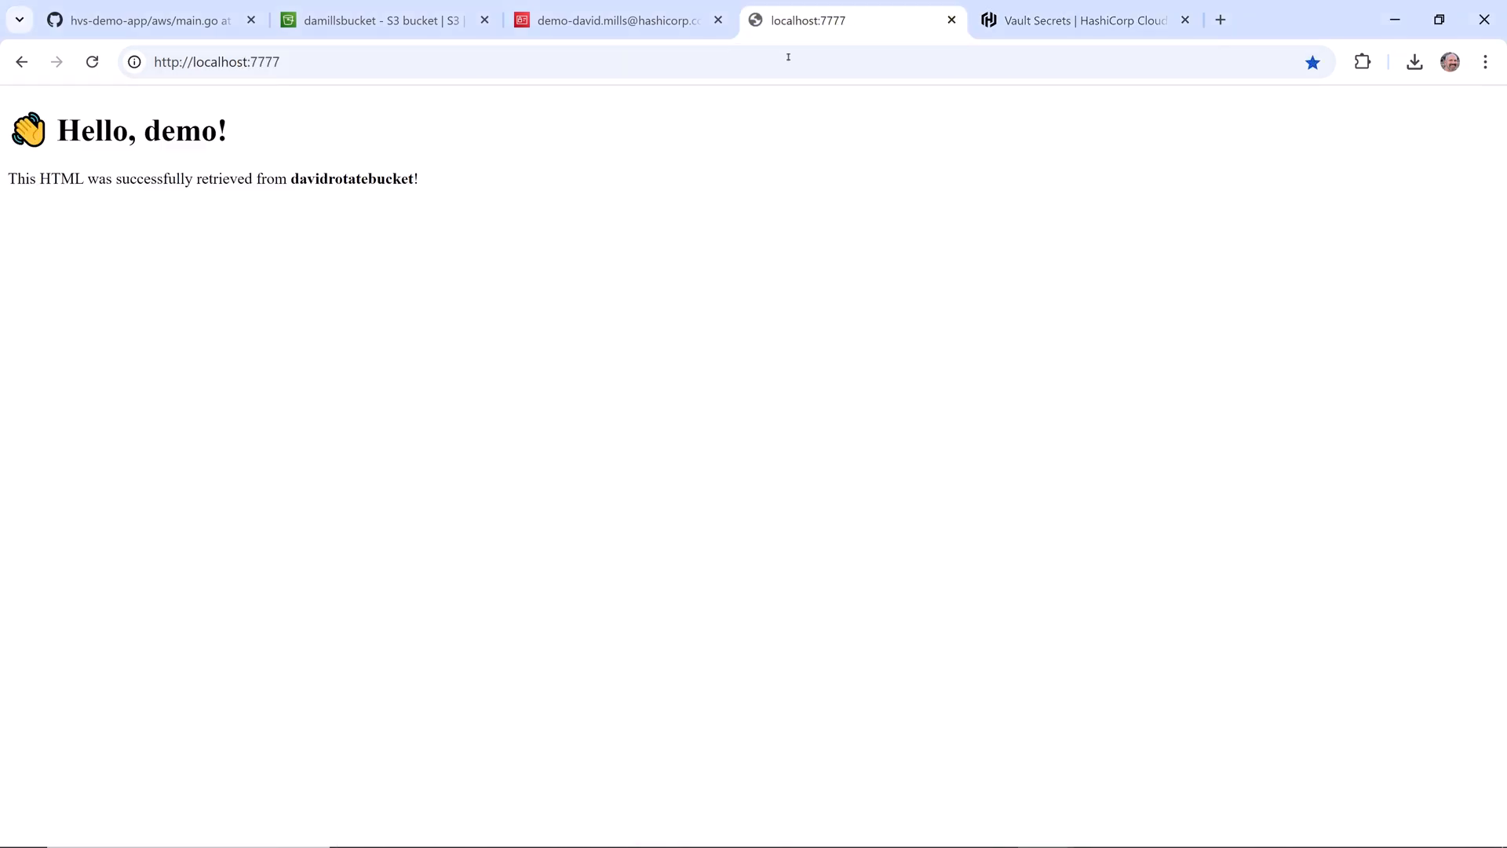
# Reload the demo app, then refresh the IAM user page showing Access key 1 and 2.
pyautogui.click(91, 61)
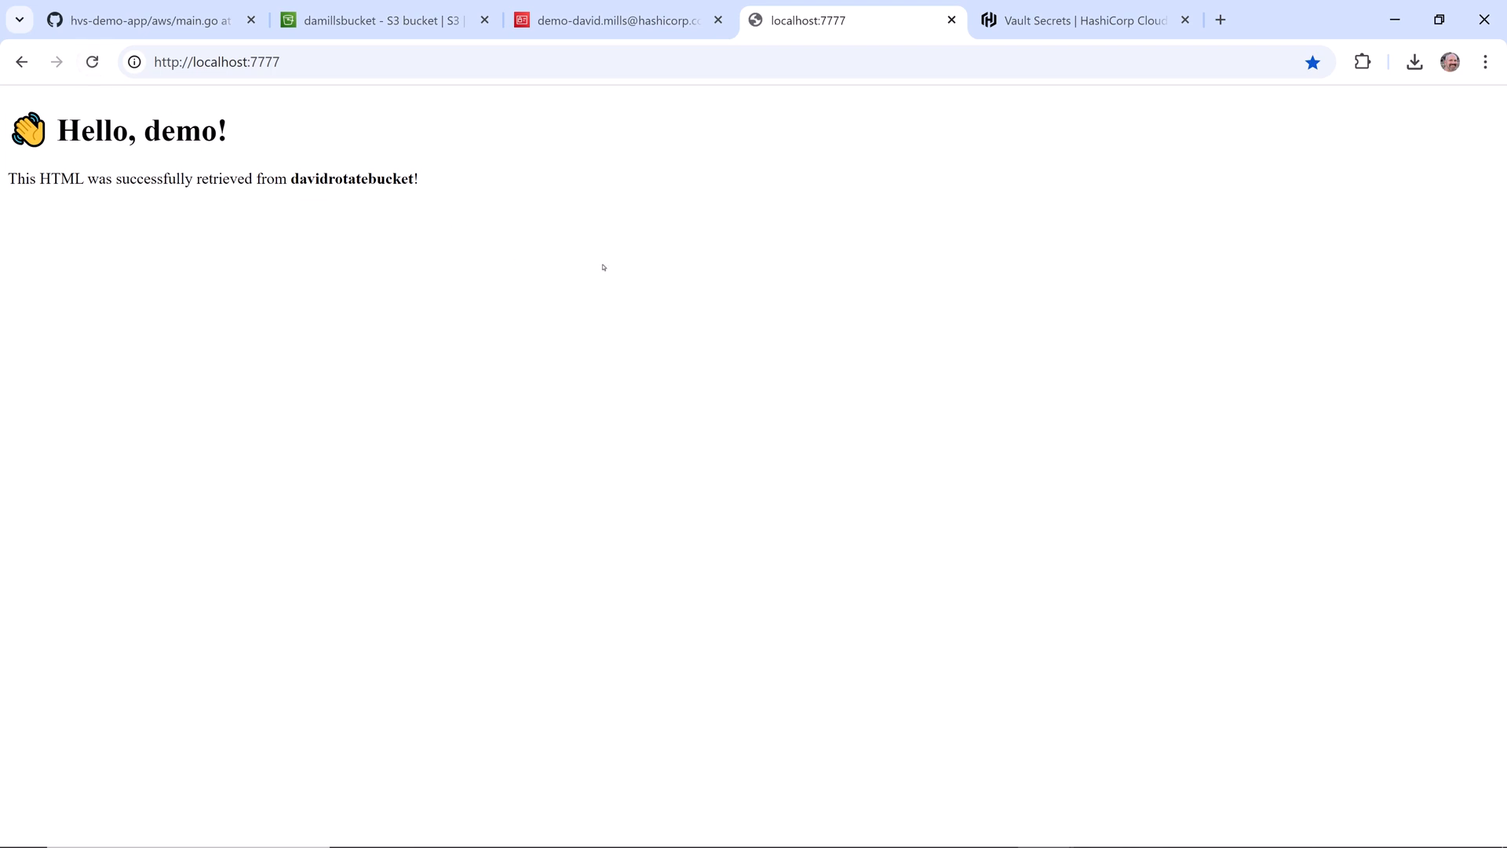
pyautogui.click(615, 20)
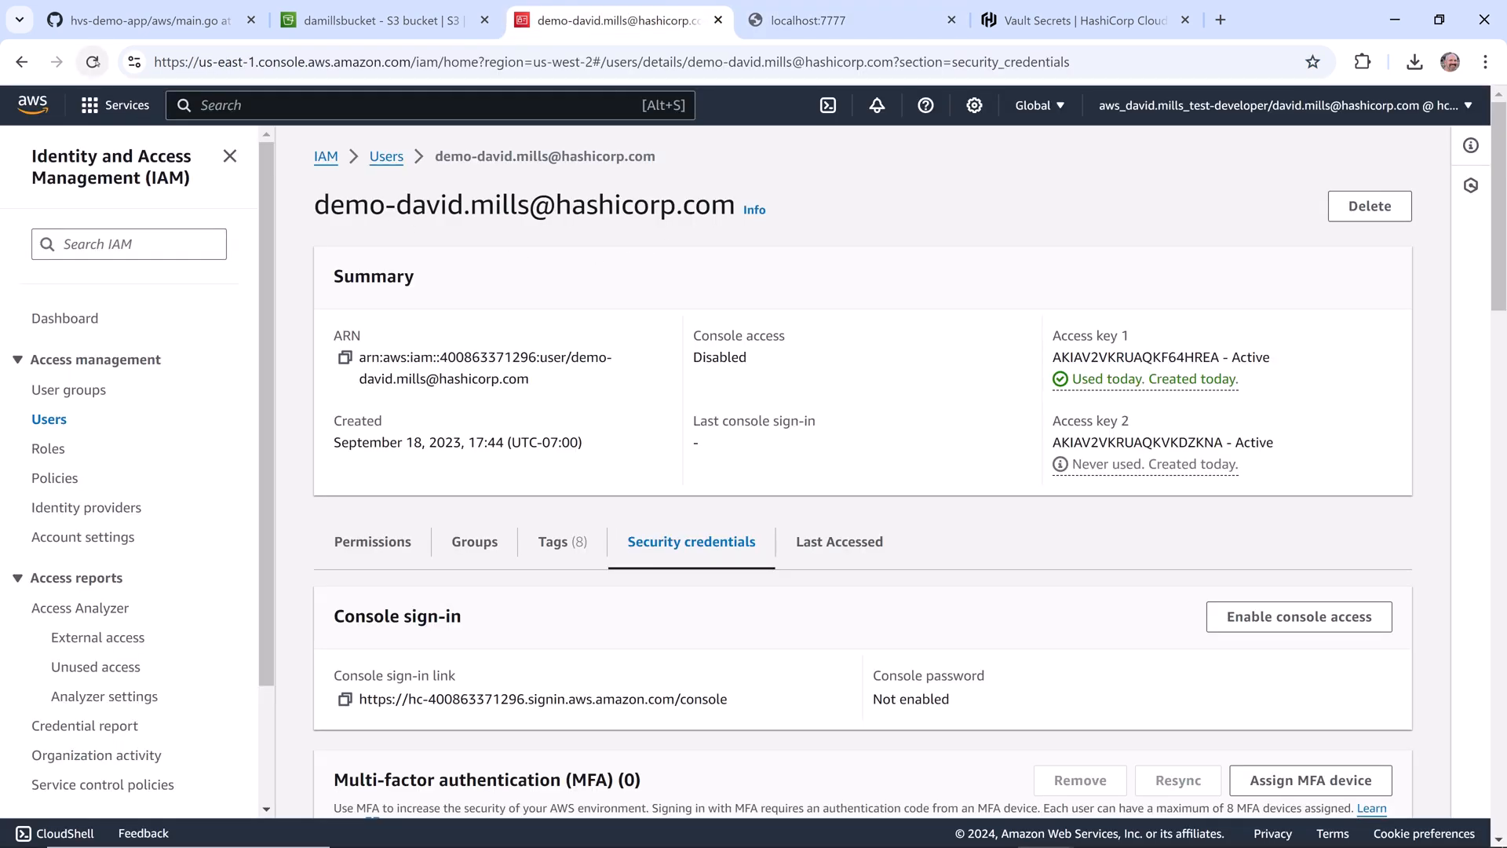
pyautogui.click(91, 61)
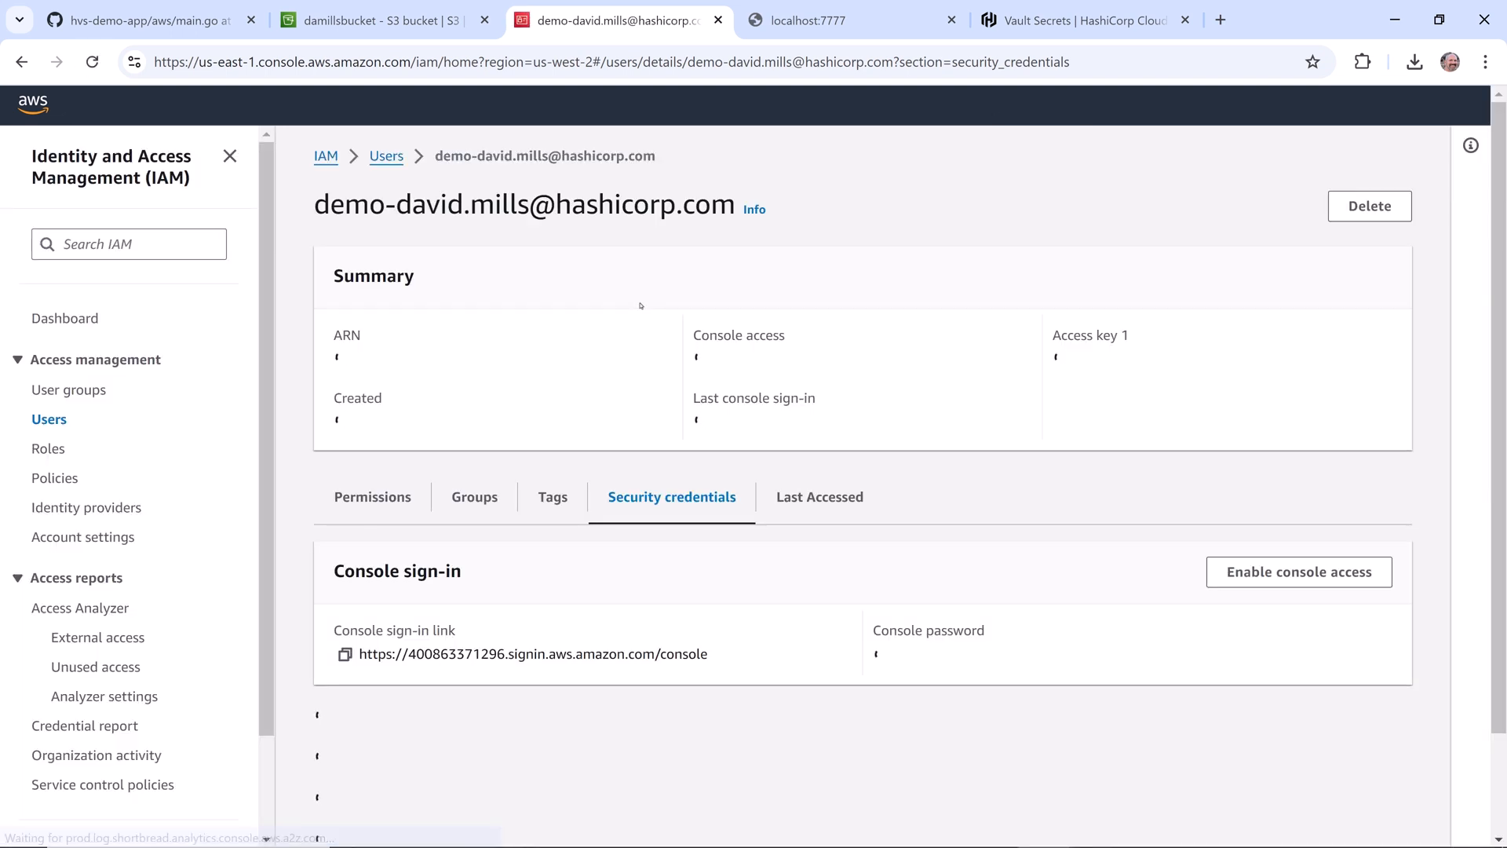